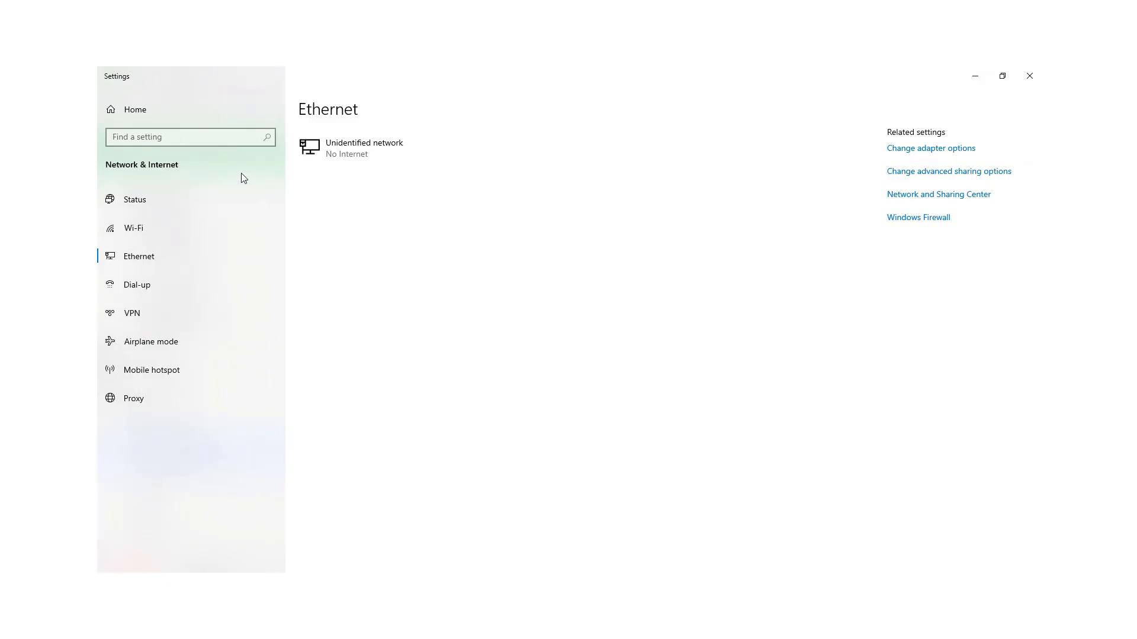
{"action": "mouse_move", "coordinate": [134, 227]}
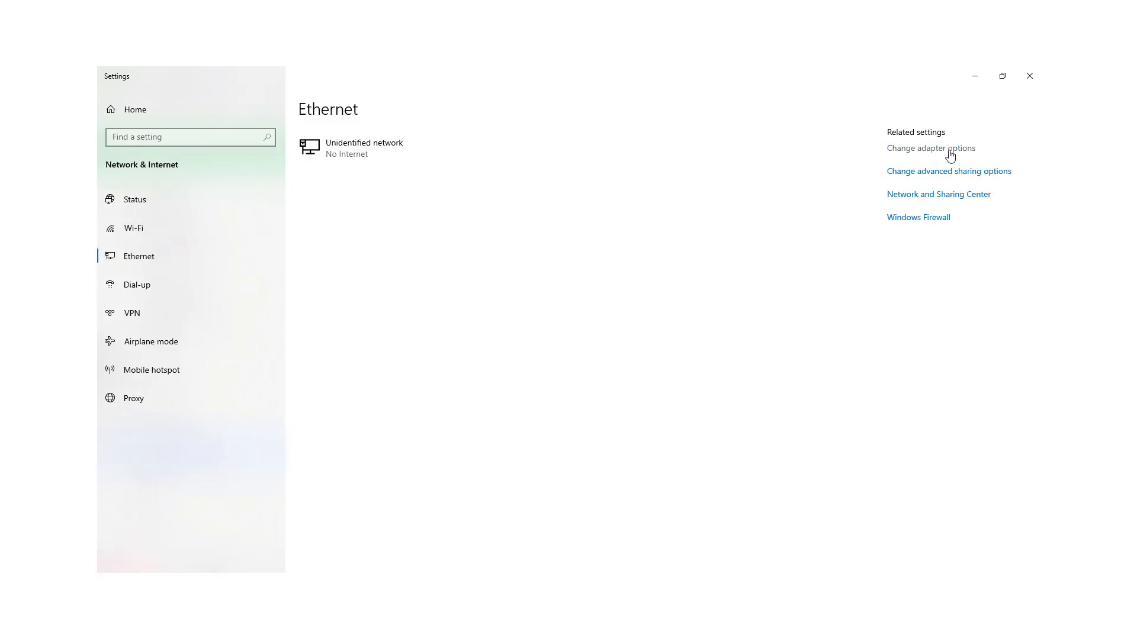
Show the computer's network adapters from the Ethernet settings page
{"action": "left_click", "coordinate": [931, 148]}
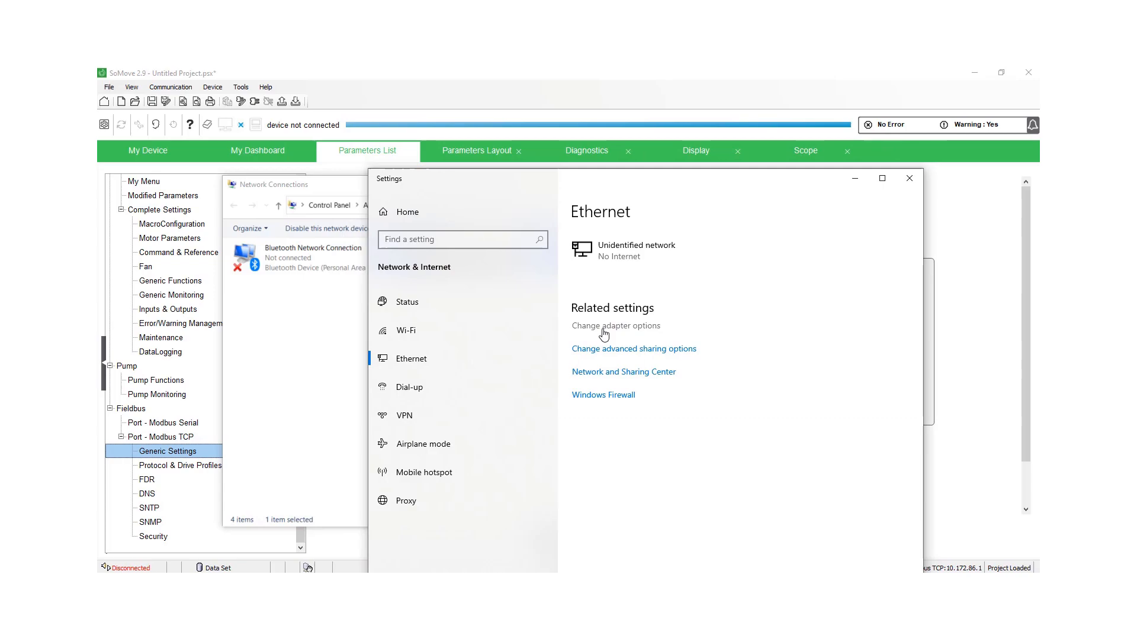
Bring up the Ethernet adapter's status, reporting 100 Mbps with no network access
{"action": "left_click", "coordinate": [614, 325]}
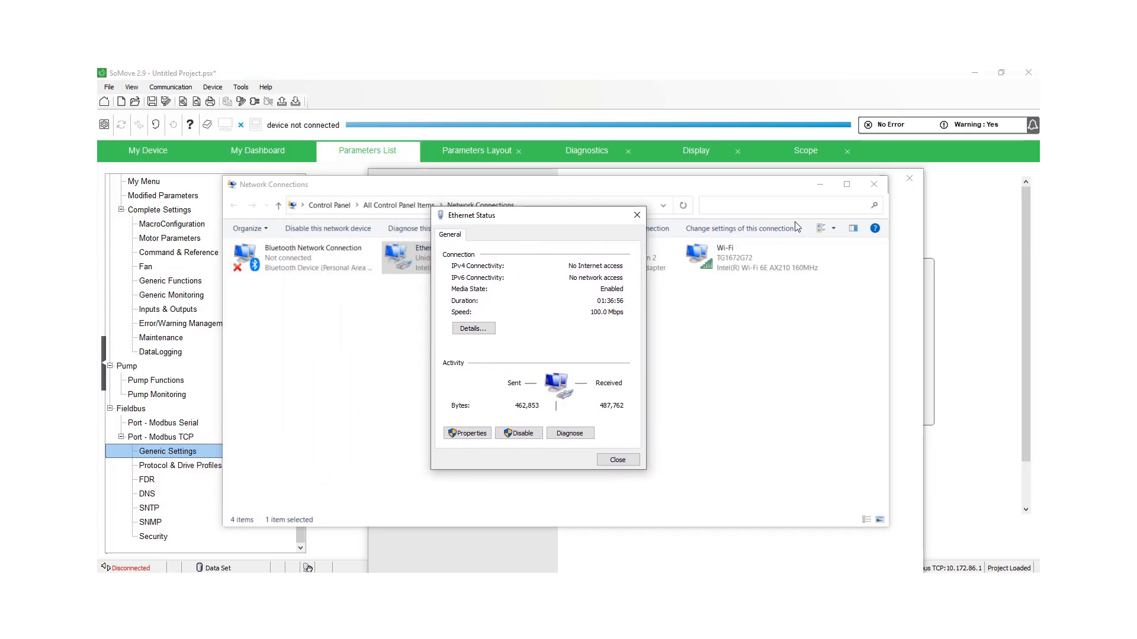
{"action": "mouse_move", "coordinate": [493, 409]}
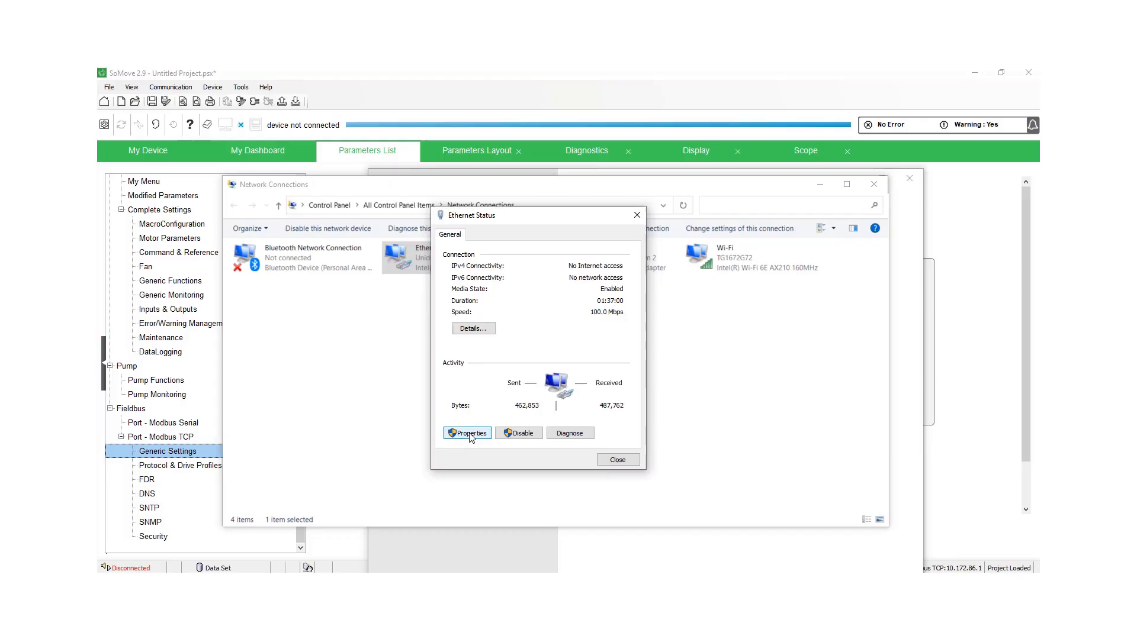
Reach the Ethernet adapter's Internet Protocol Version 4 (TCP/IPv4) properties
{"action": "left_click", "coordinate": [467, 434]}
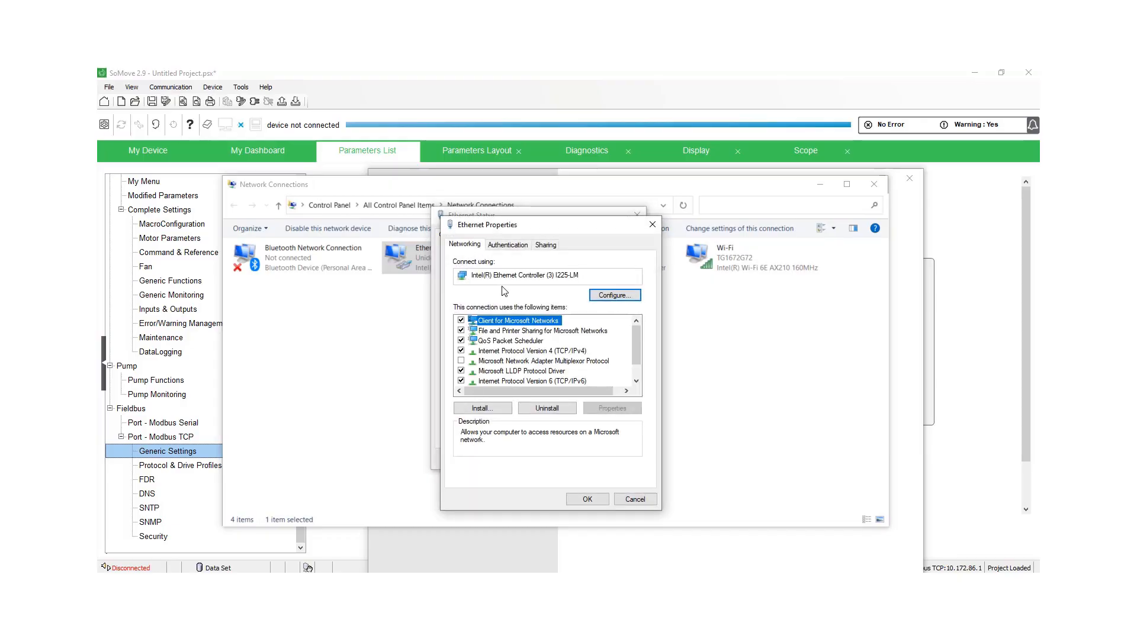
{"action": "mouse_move", "coordinate": [589, 354]}
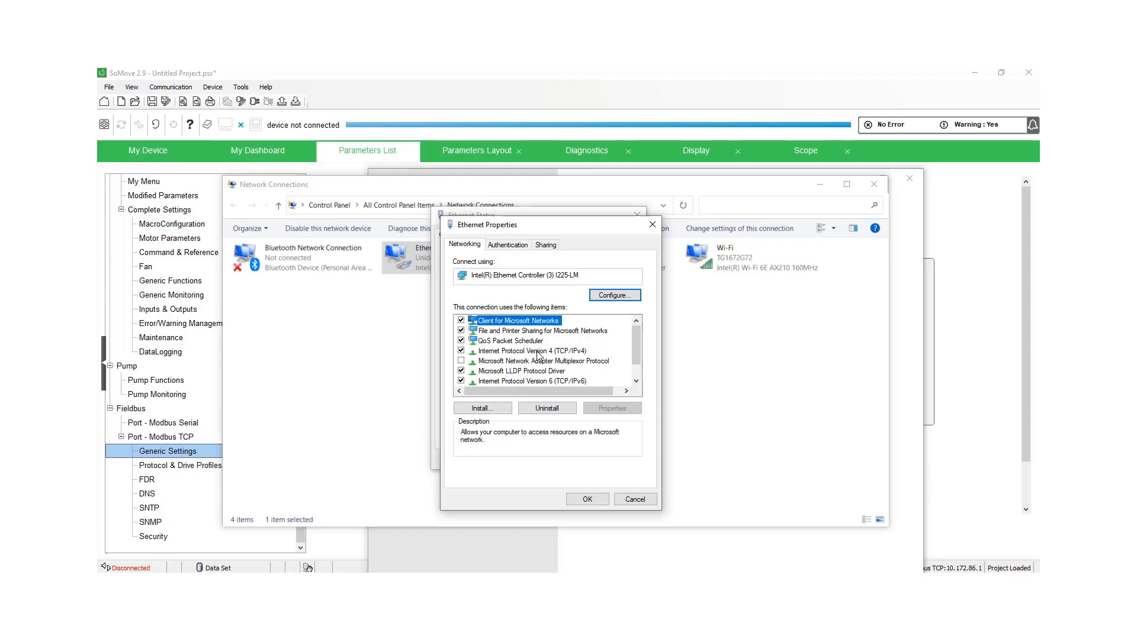
{"action": "left_click", "coordinate": [532, 350]}
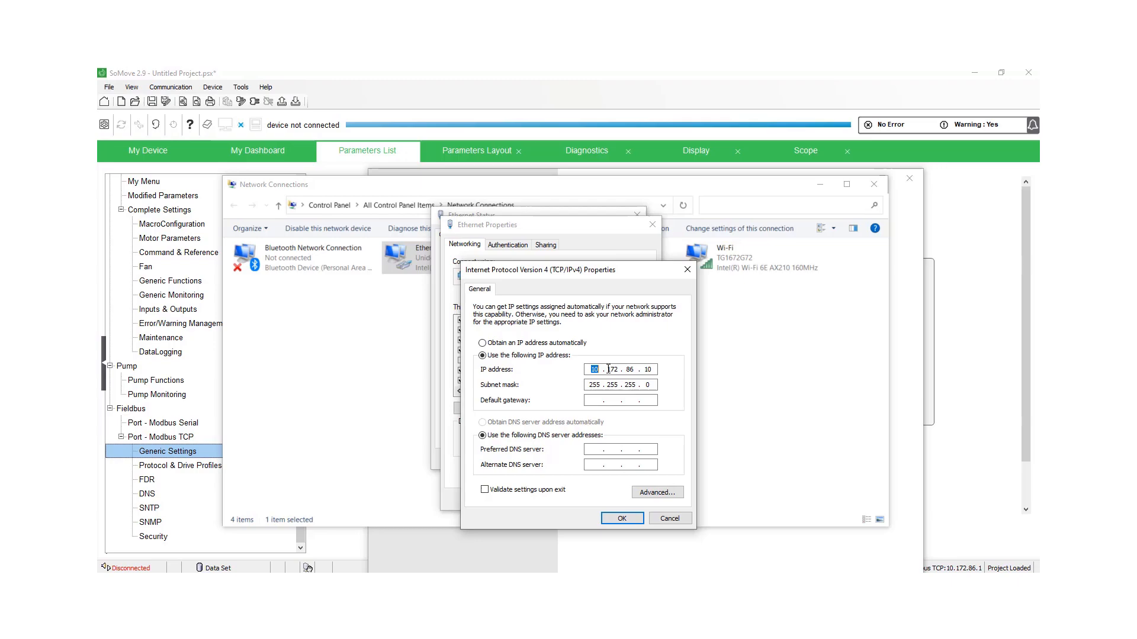
Confirm the fixed IPv4 address 10.172.86.10 with subnet mask 255.255.255.0
{"action": "left_click", "coordinate": [612, 370]}
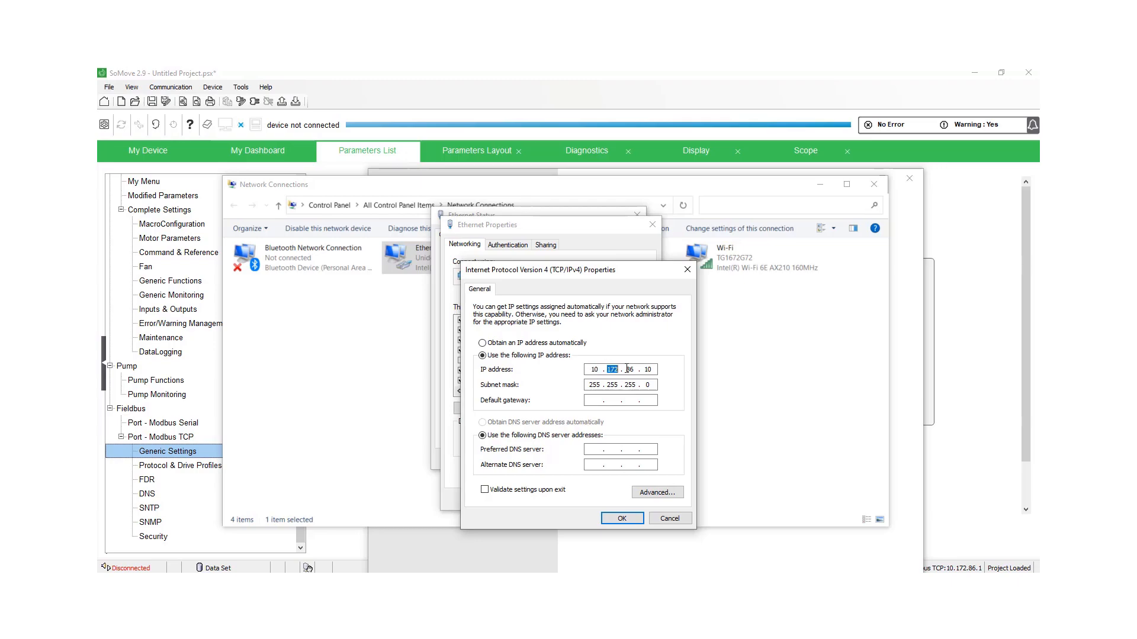
{"action": "left_click", "coordinate": [644, 369]}
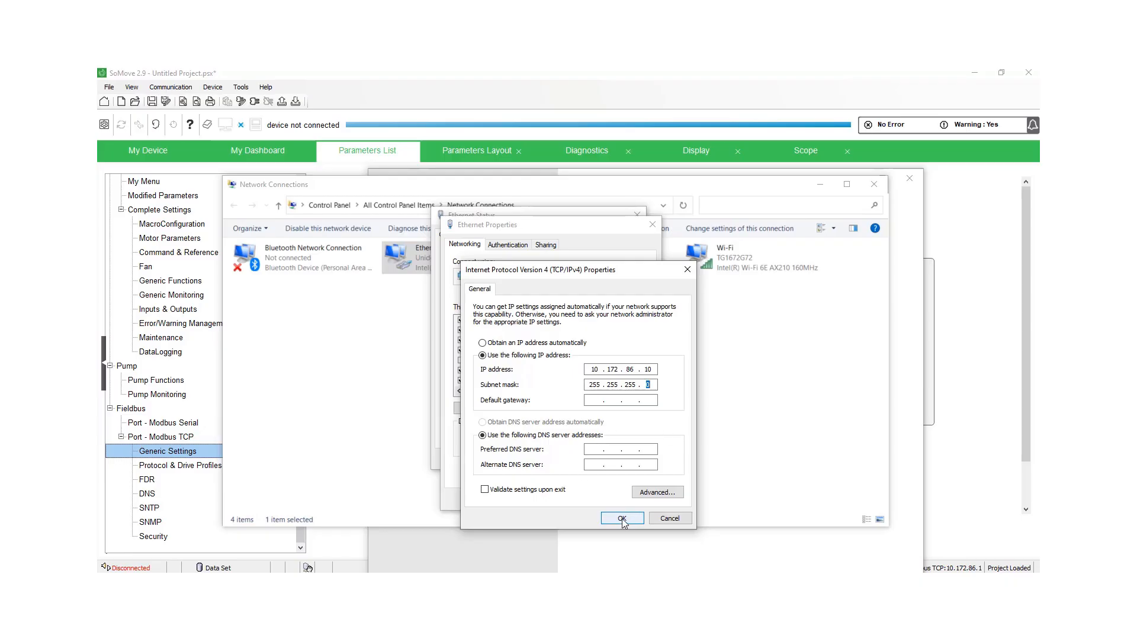
{"action": "left_click", "coordinate": [620, 519]}
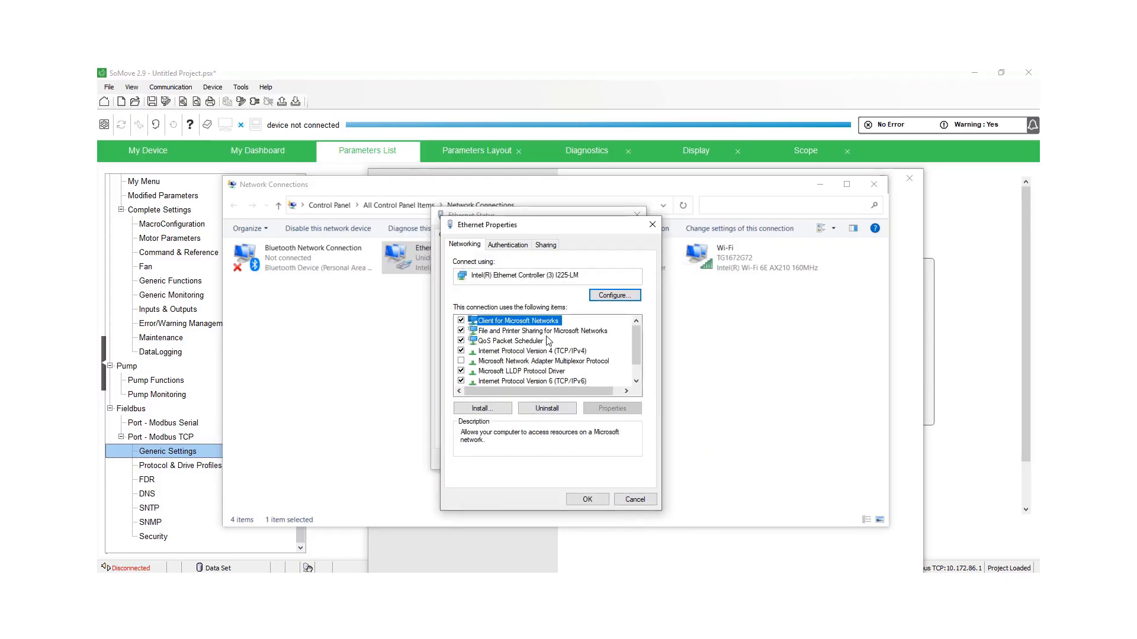
Close the Ethernet properties, status dialog and Network Connections window
{"action": "left_click", "coordinate": [586, 499]}
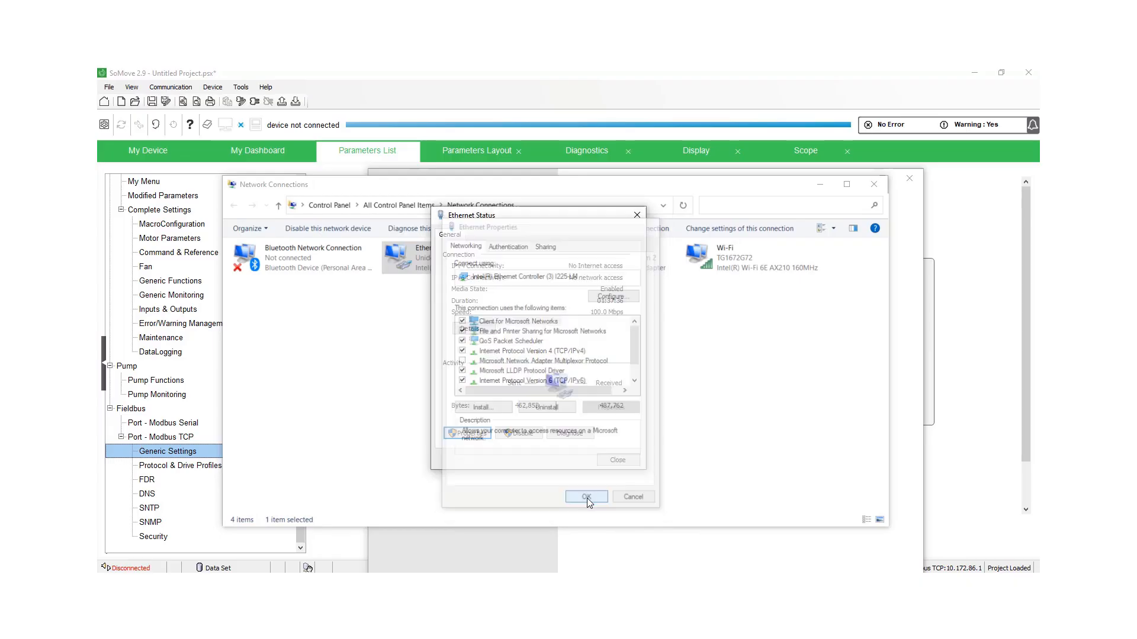
{"action": "left_click", "coordinate": [586, 496]}
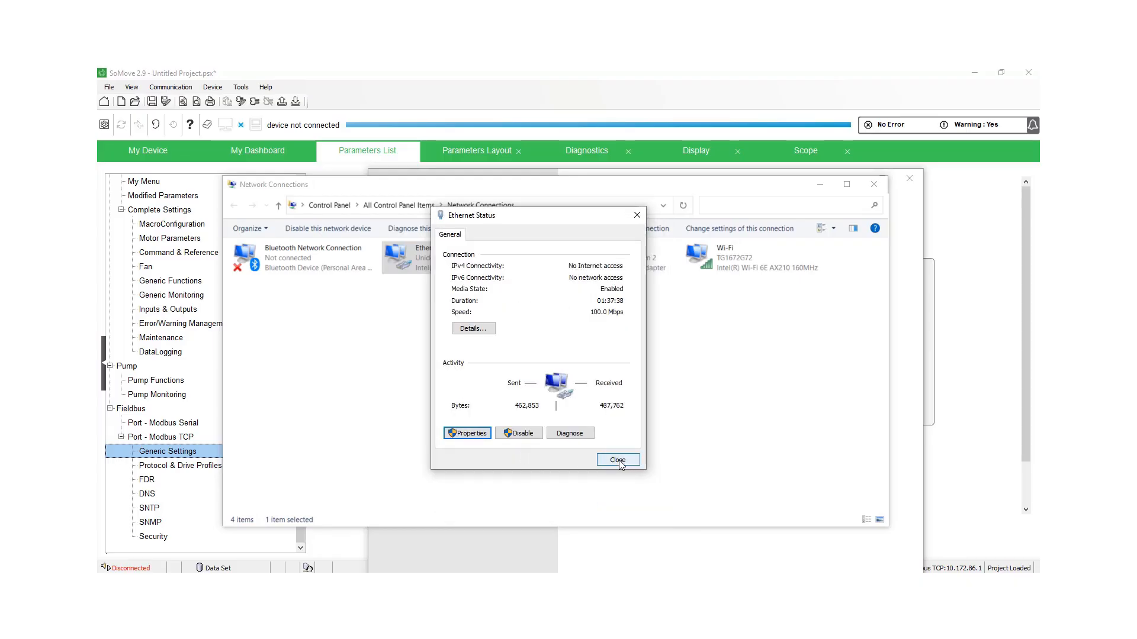
{"action": "left_click", "coordinate": [617, 460]}
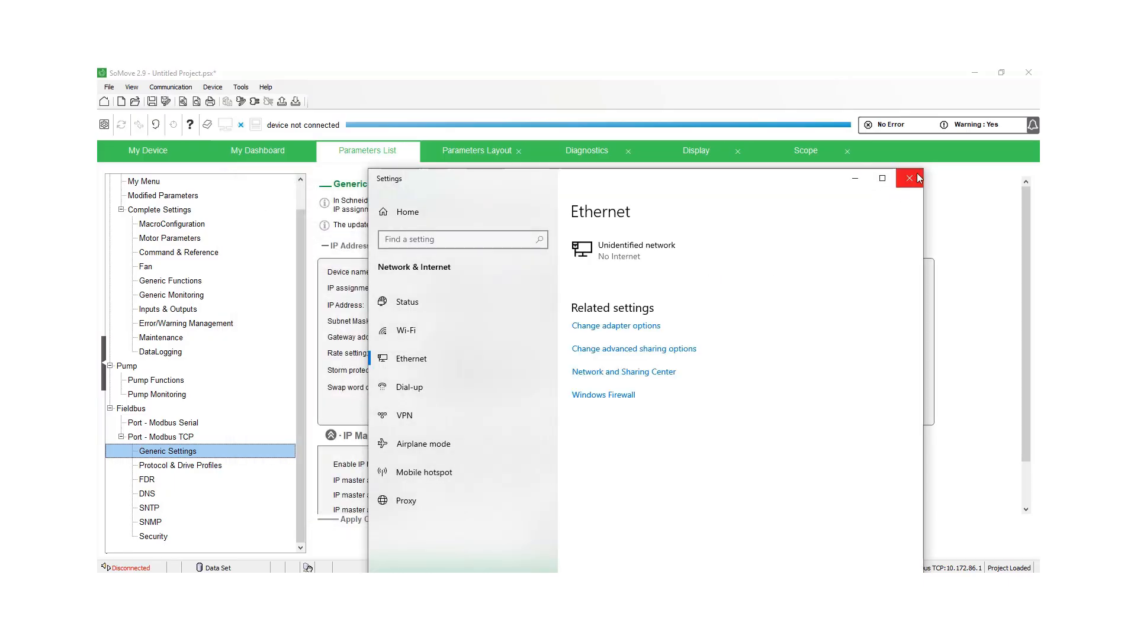
Review the drive's Ethernet address 10.172.86.1 and subnet mask in SoMove's Generic Settings
{"action": "left_click", "coordinate": [908, 179]}
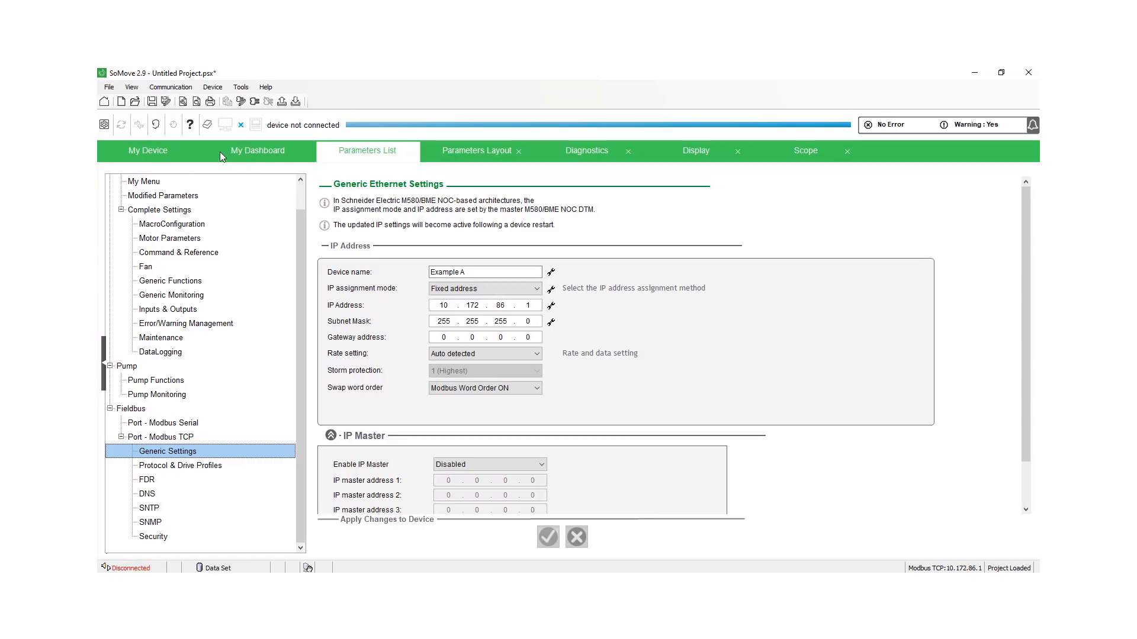
{"action": "mouse_move", "coordinate": [225, 247]}
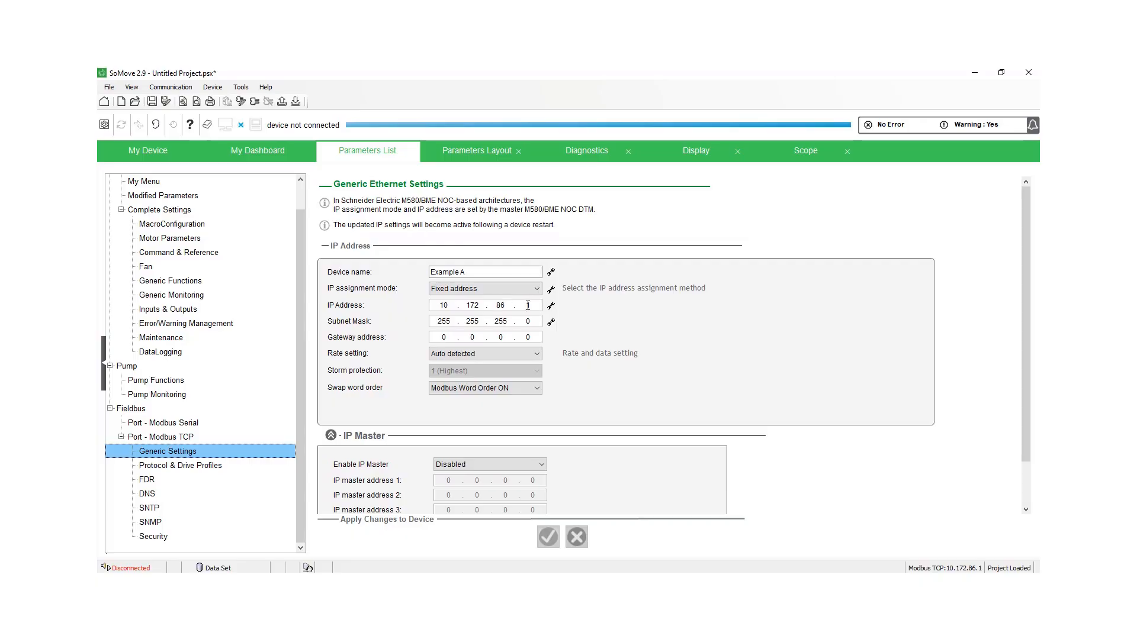
{"action": "left_click", "coordinate": [528, 305]}
{"action": "type", "text": "1"}
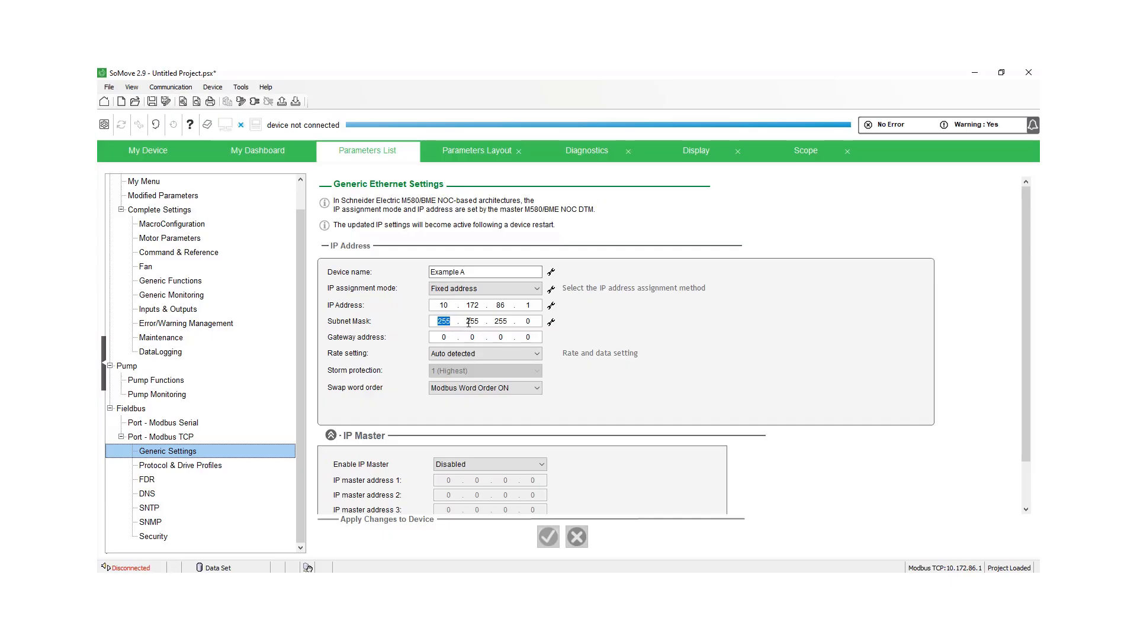
{"action": "left_click", "coordinate": [499, 321]}
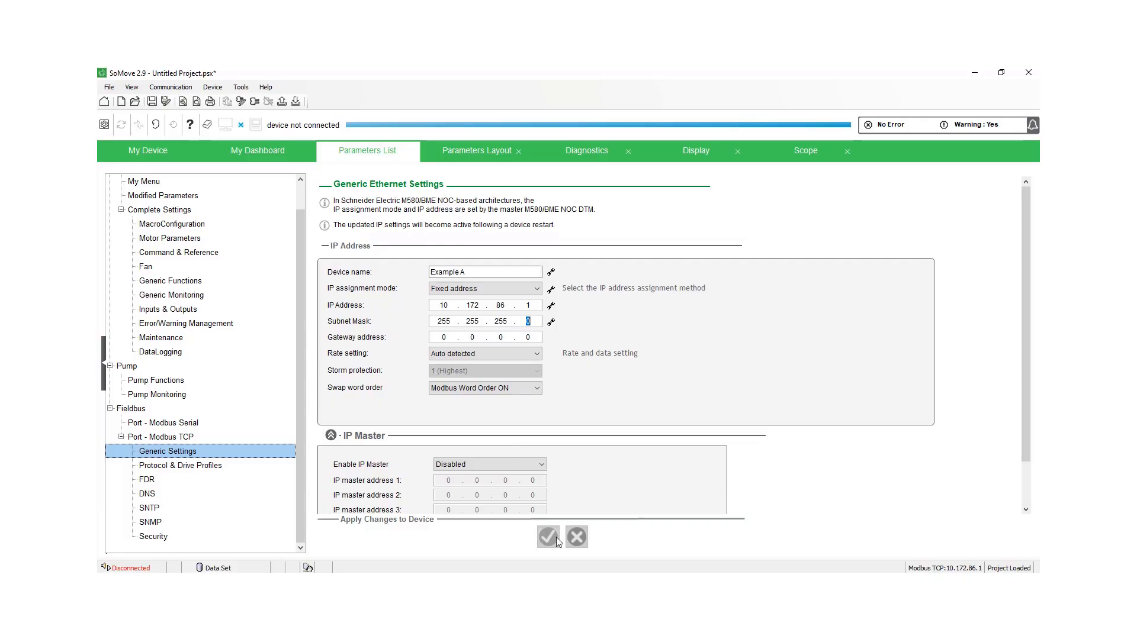
{"action": "mouse_move", "coordinate": [560, 365]}
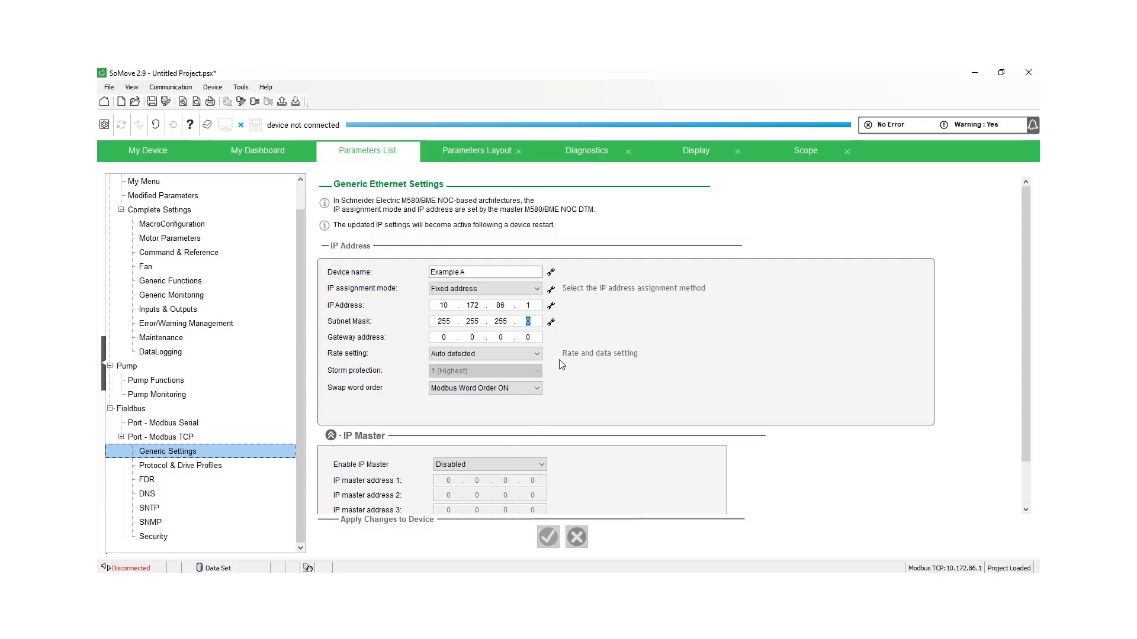
{"action": "mouse_move", "coordinate": [253, 120]}
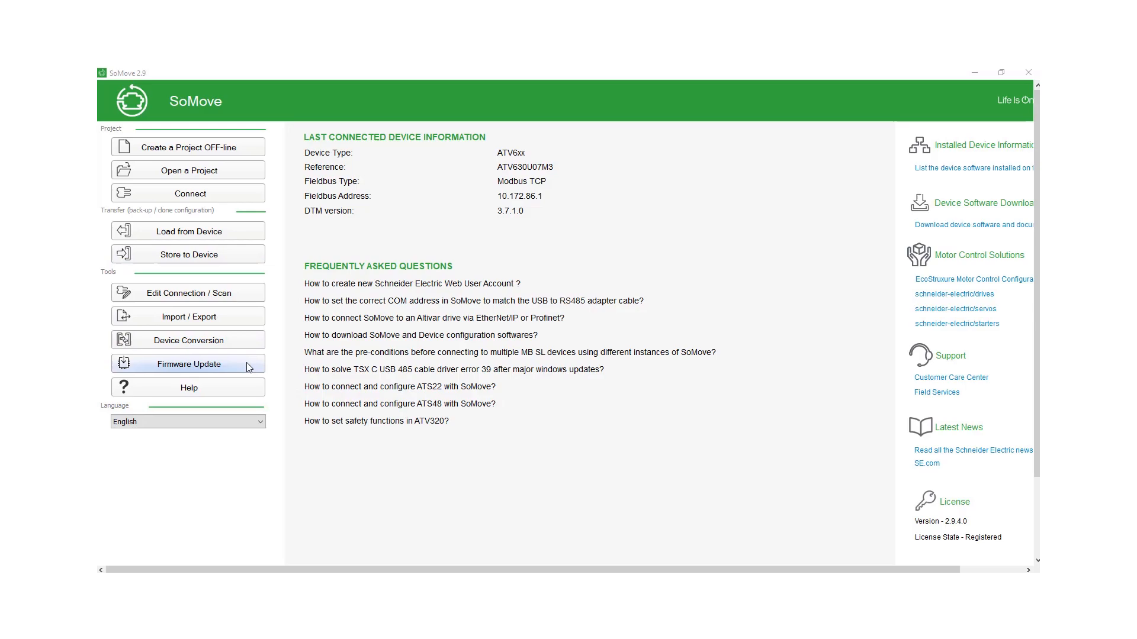
{"action": "mouse_move", "coordinate": [187, 293]}
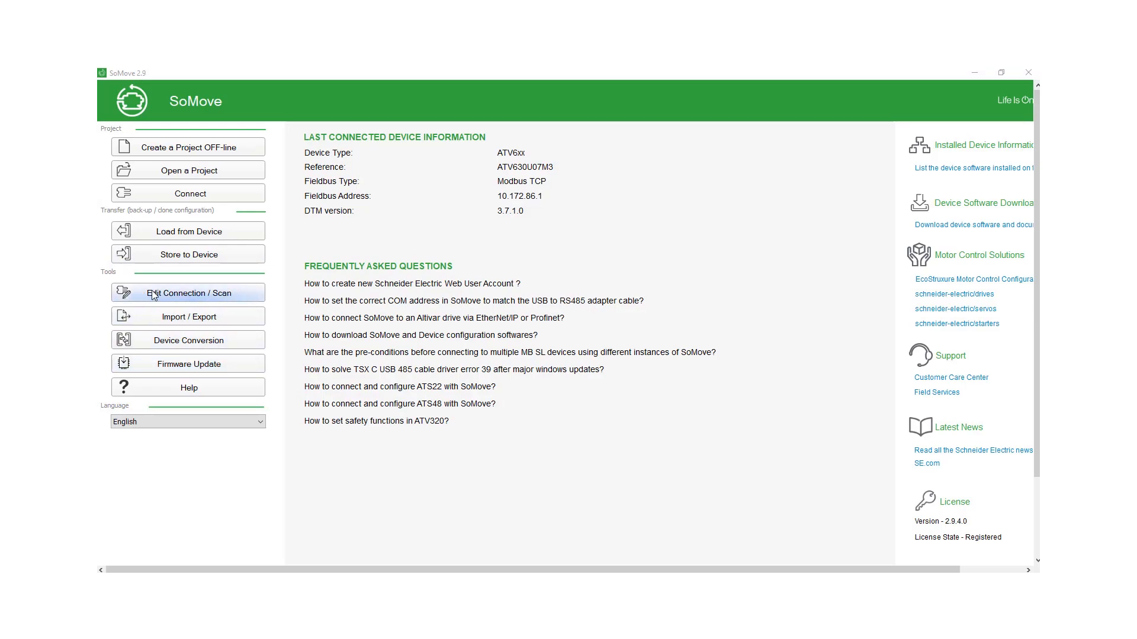
Start Edit Connection / Scan to list the ATV6xx drive found over Modbus TCP
{"action": "left_click", "coordinate": [187, 292]}
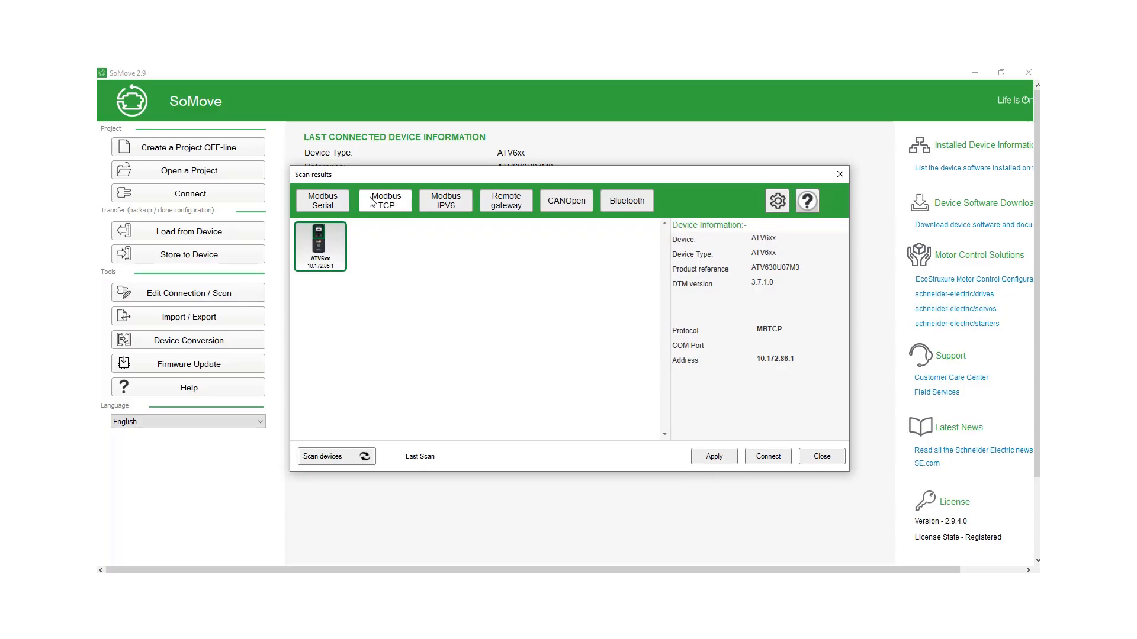
{"action": "mouse_move", "coordinate": [387, 205]}
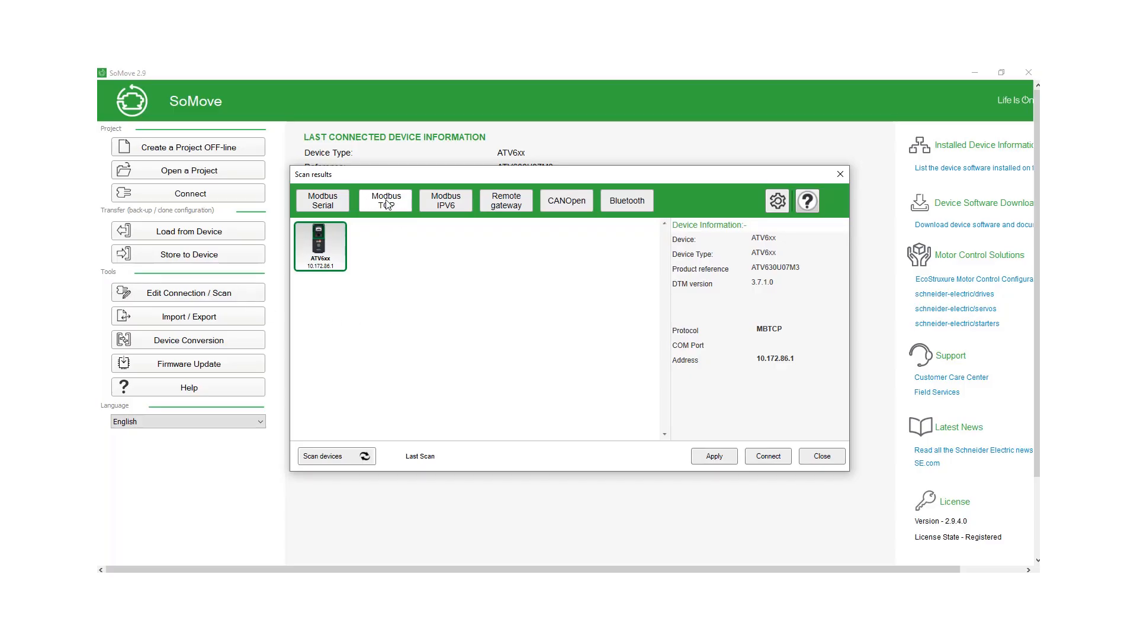
{"action": "mouse_move", "coordinate": [670, 212]}
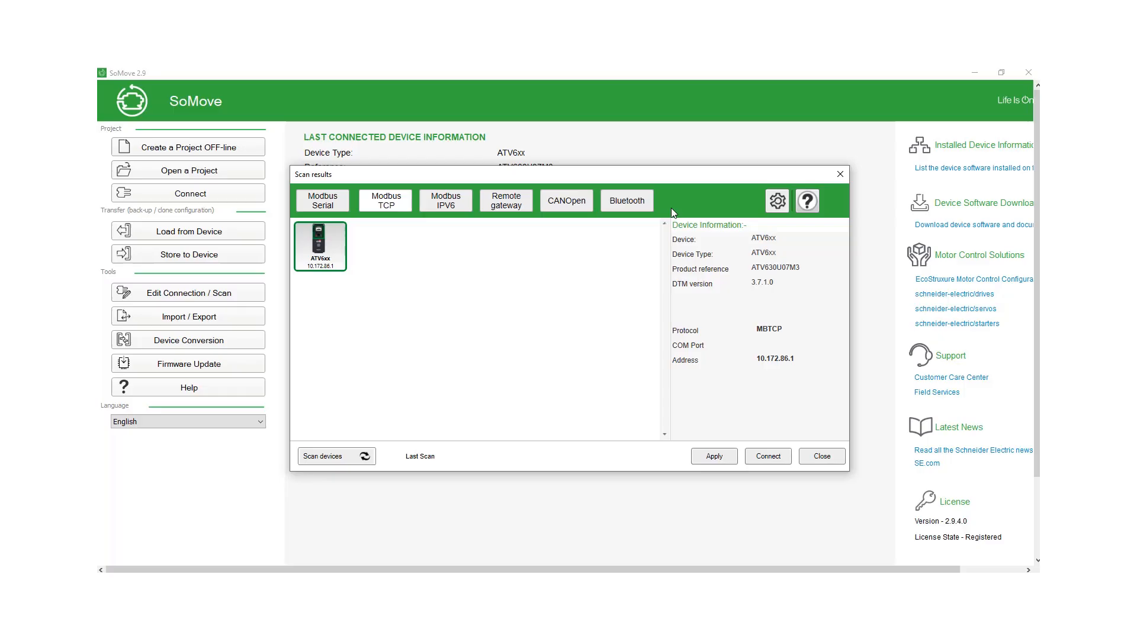
{"action": "mouse_move", "coordinate": [777, 202]}
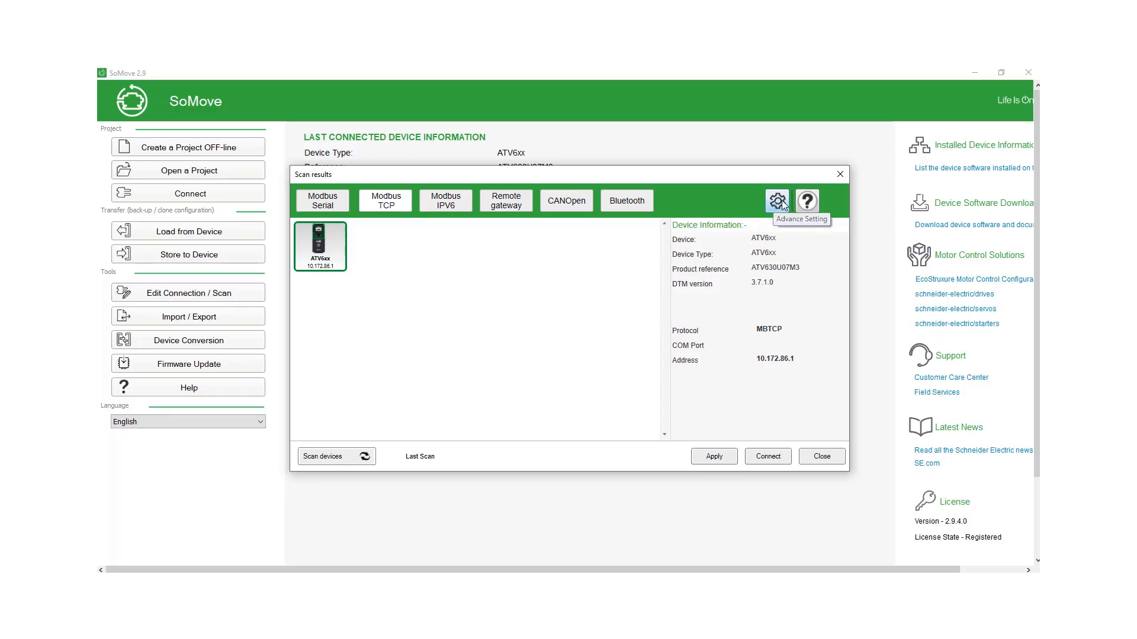
Bring up the ModbusTCP Scan Settings via the Advance Setting gear in the scan results
{"action": "left_click", "coordinate": [777, 202]}
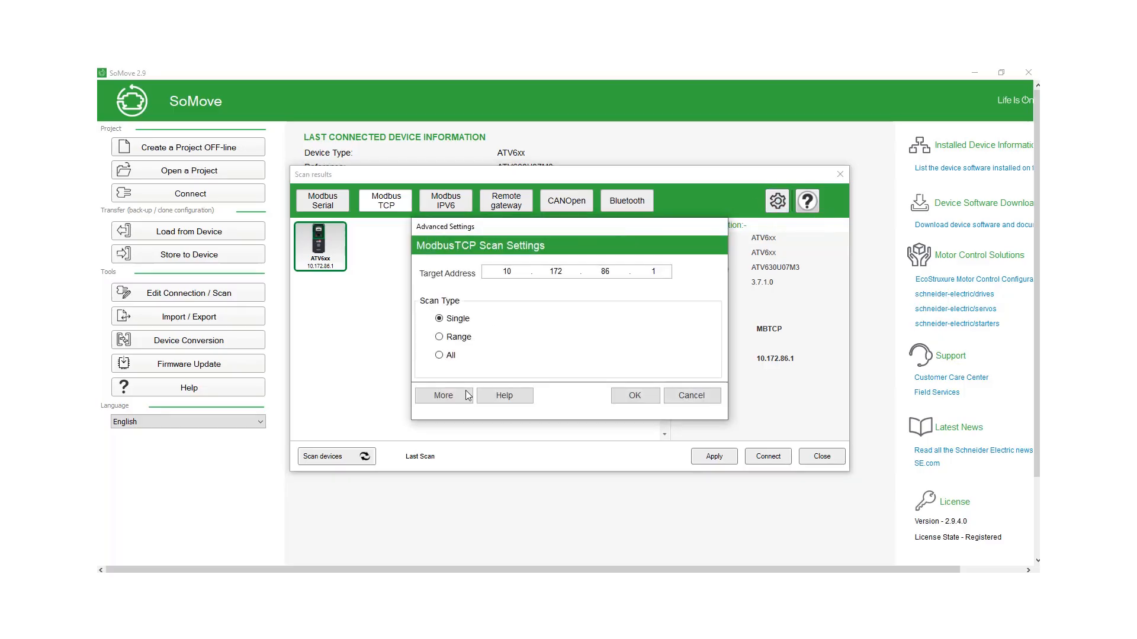
Set the scan Target-Network to 10.172.86.1 as a Single scan and confirm both settings dialogs
{"action": "left_click", "coordinate": [443, 395]}
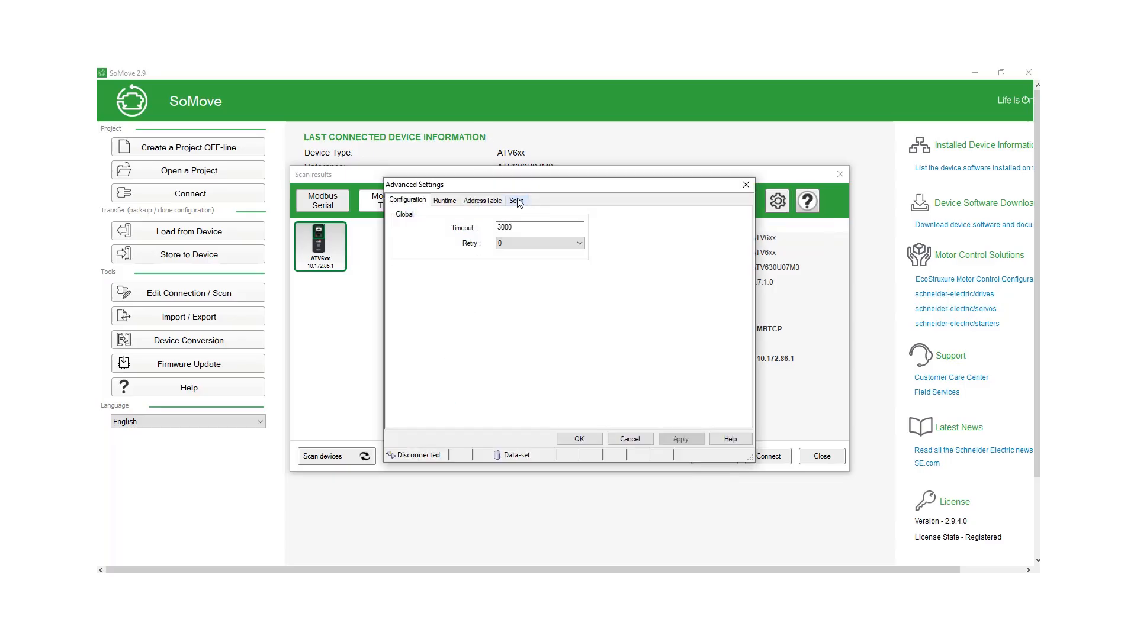
{"action": "left_click", "coordinate": [517, 200]}
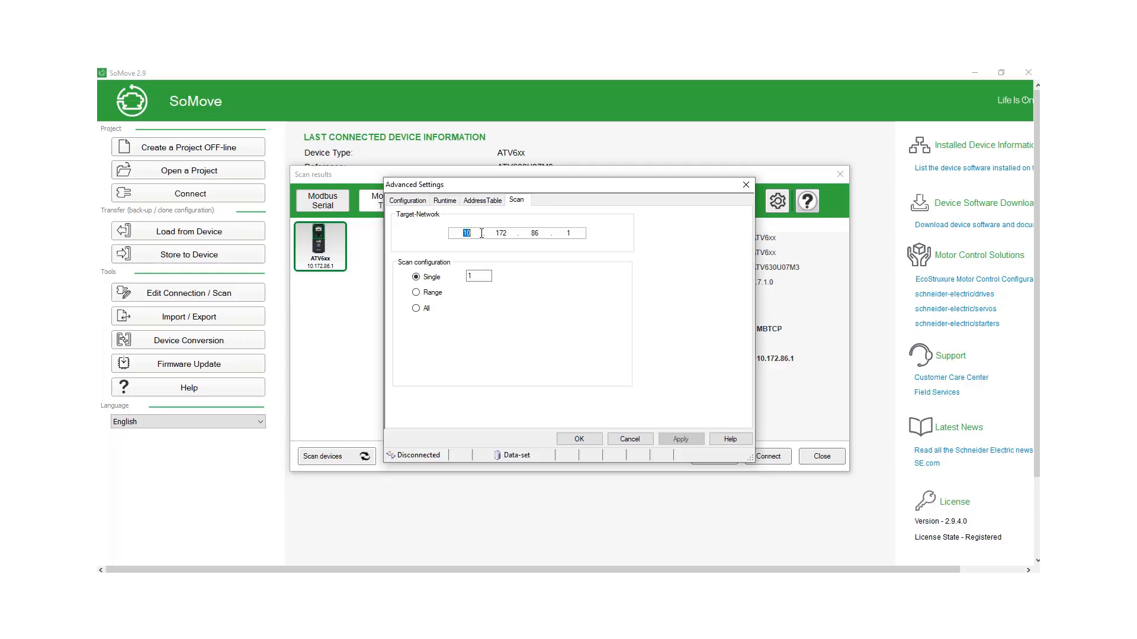
{"action": "left_click", "coordinate": [498, 234]}
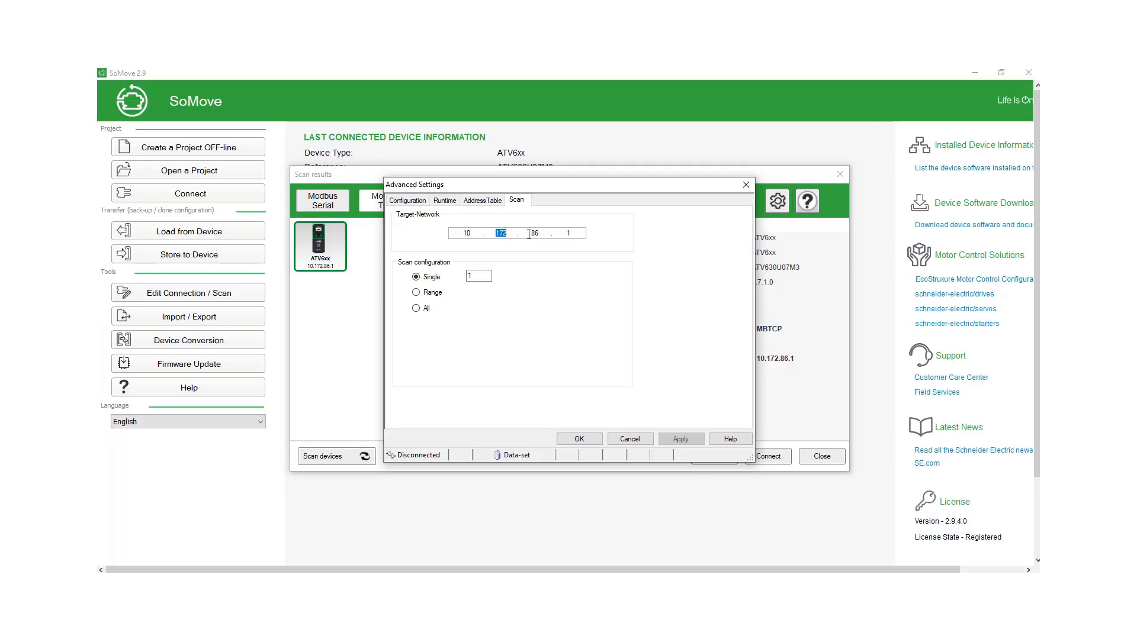
{"action": "left_click", "coordinate": [534, 234]}
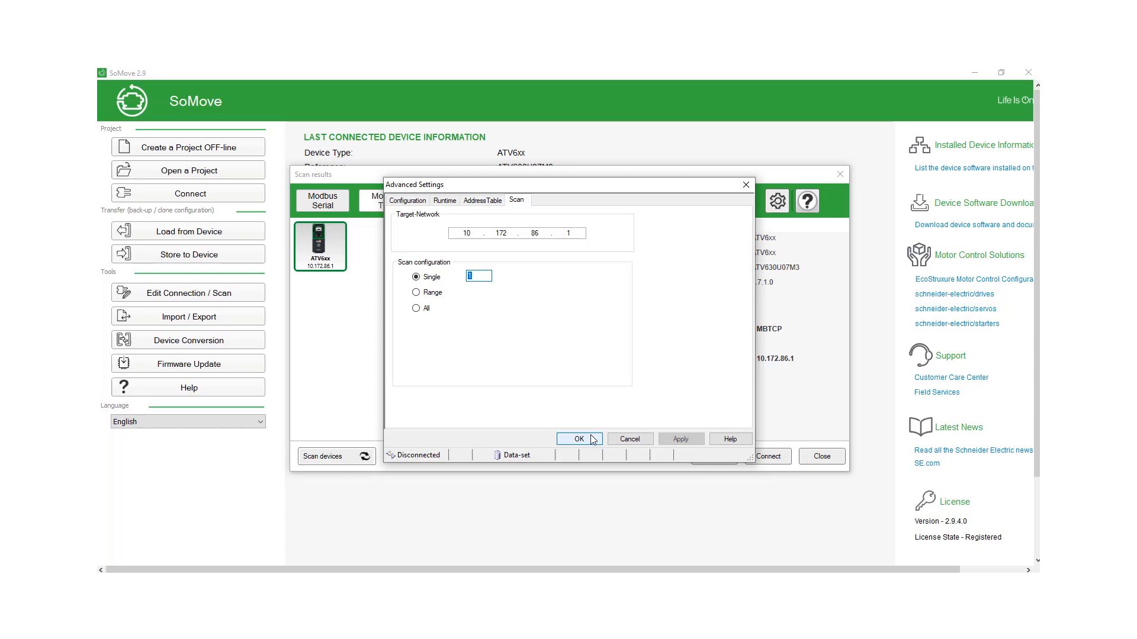
{"action": "left_click", "coordinate": [578, 438]}
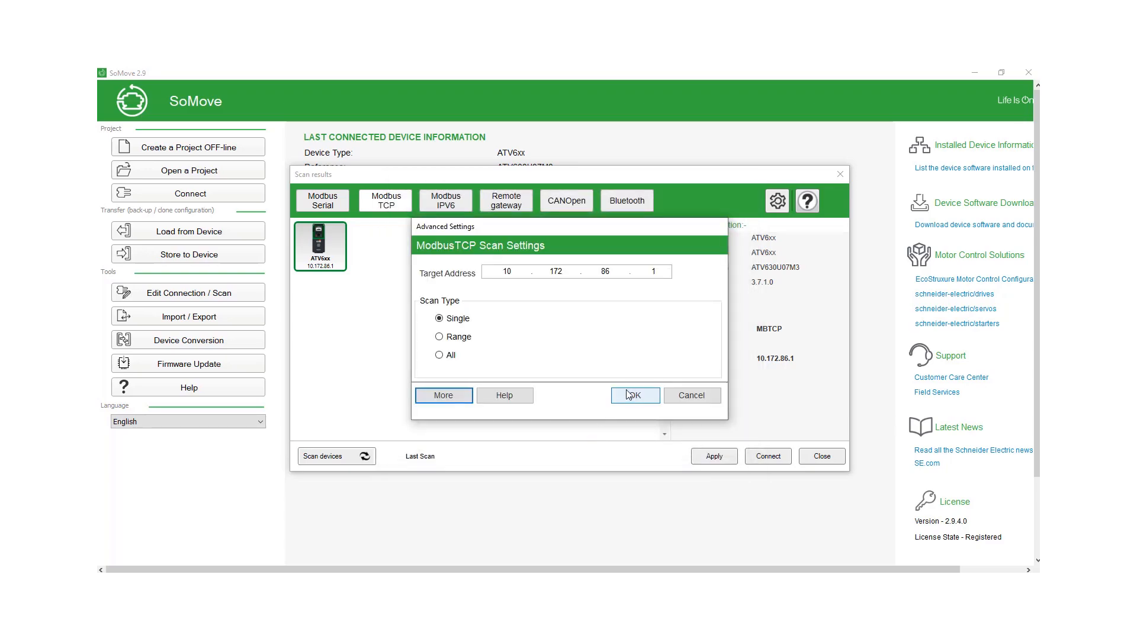
{"action": "left_click", "coordinate": [633, 395]}
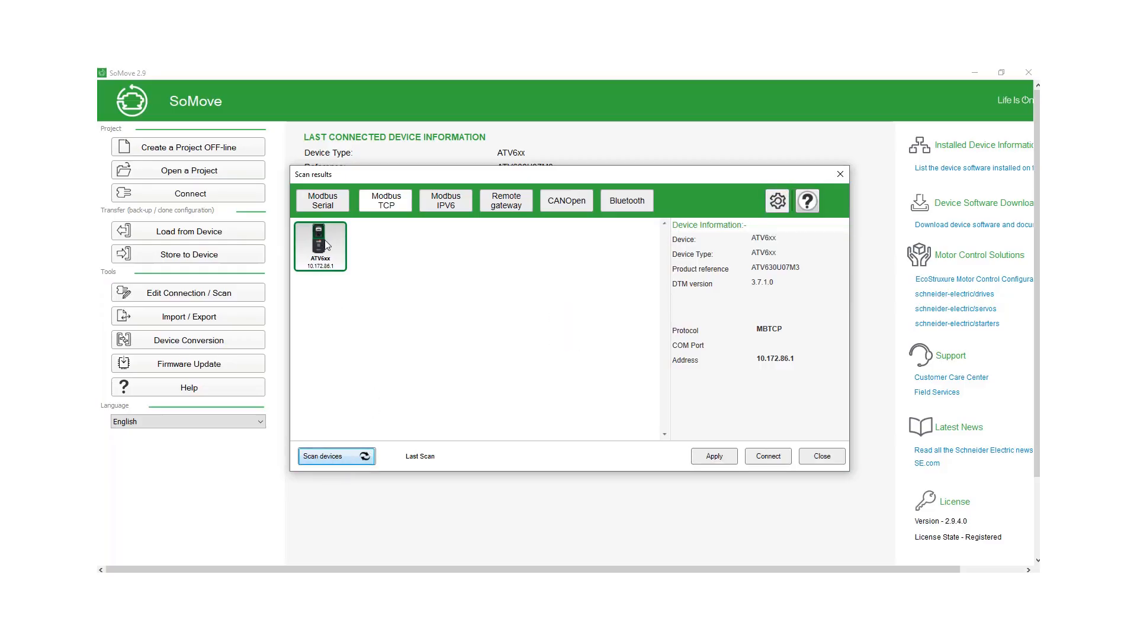
{"action": "mouse_move", "coordinate": [772, 370]}
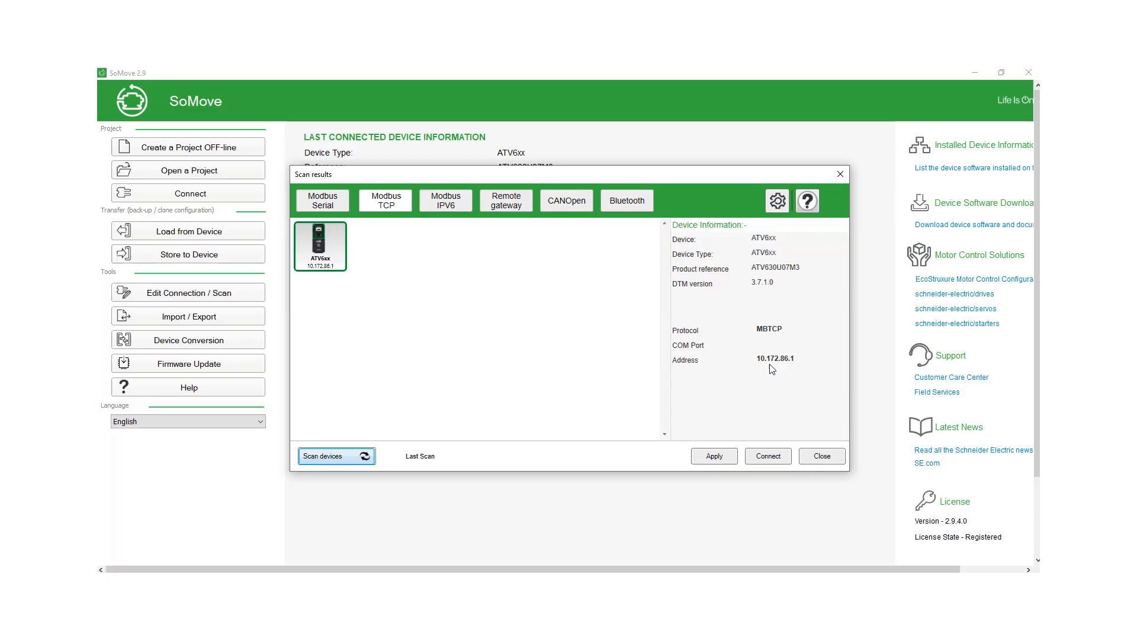
{"action": "mouse_move", "coordinate": [384, 370]}
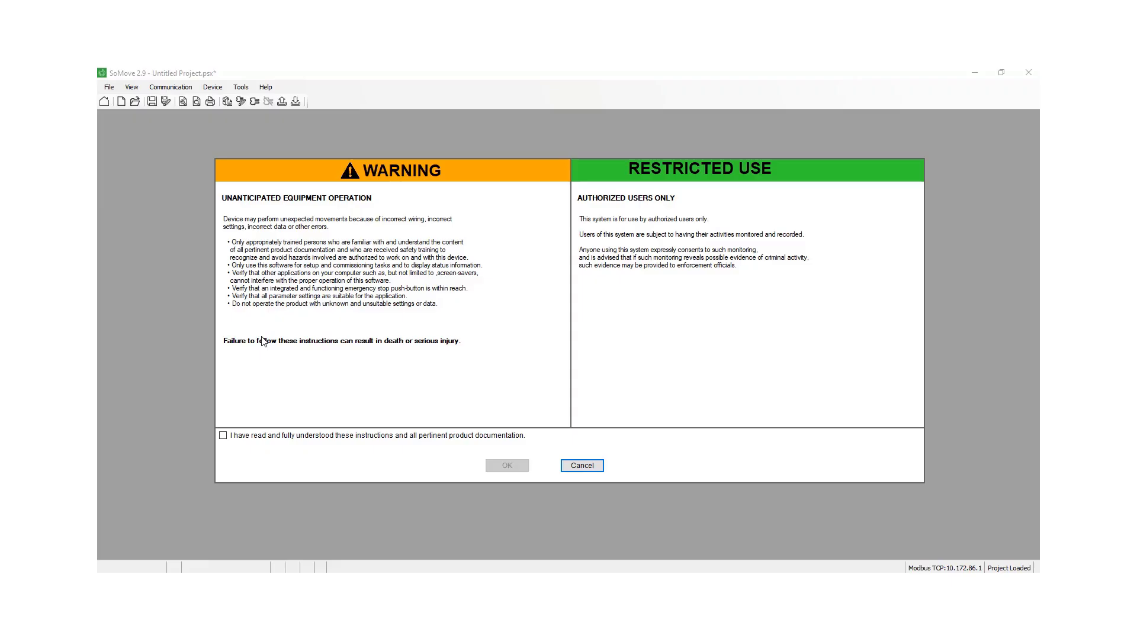
{"action": "mouse_move", "coordinate": [447, 344]}
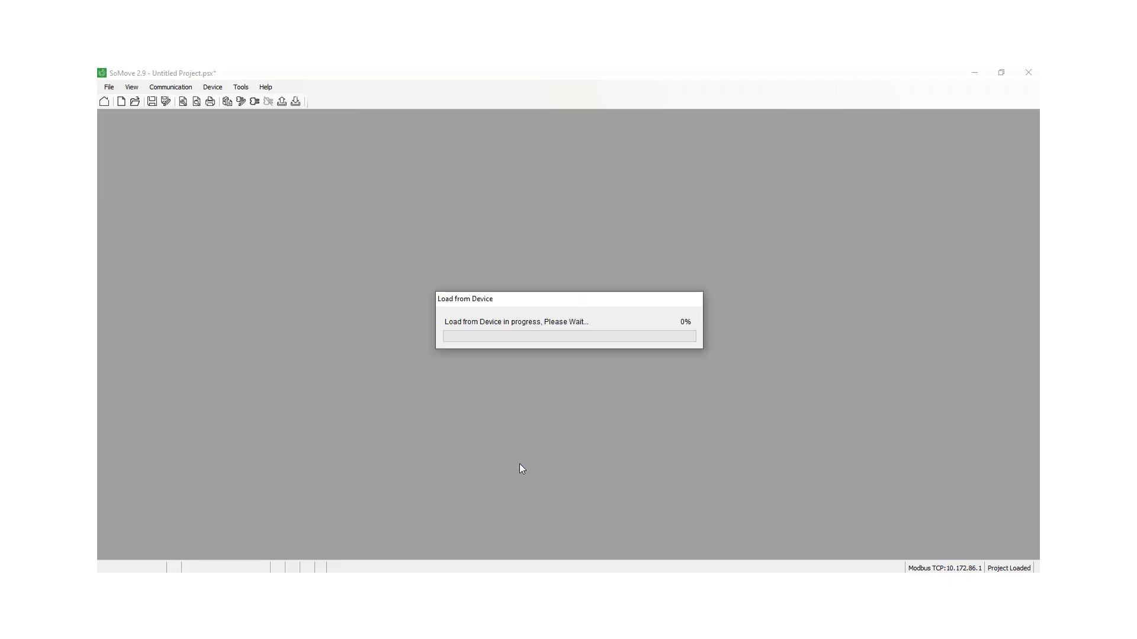
{"action": "mouse_move", "coordinate": [481, 305]}
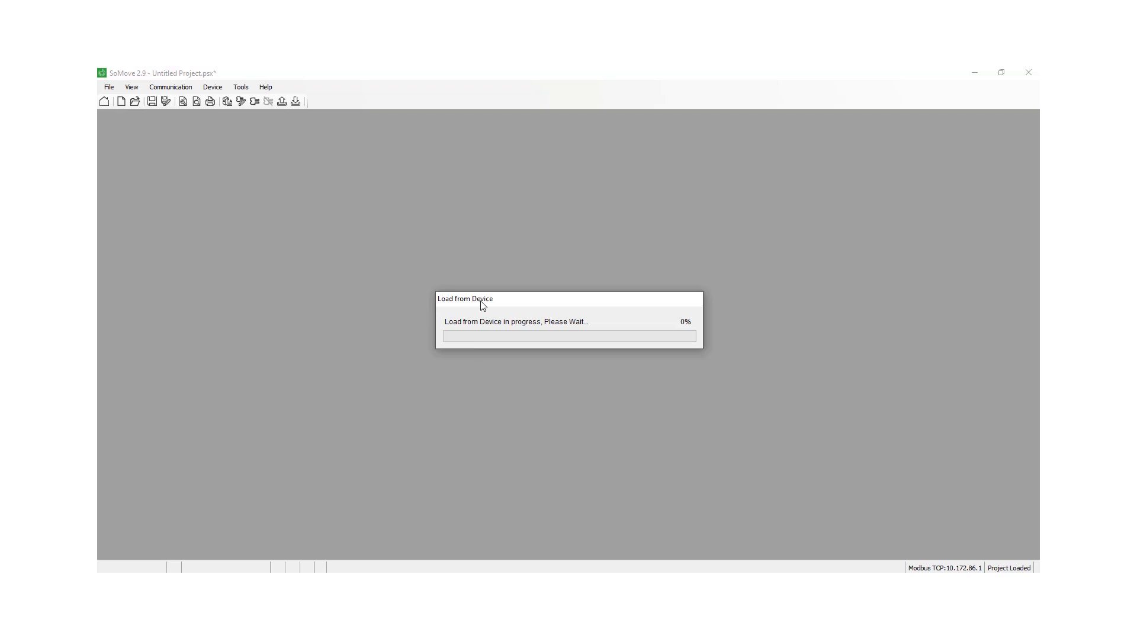
{"action": "mouse_move", "coordinate": [424, 399]}
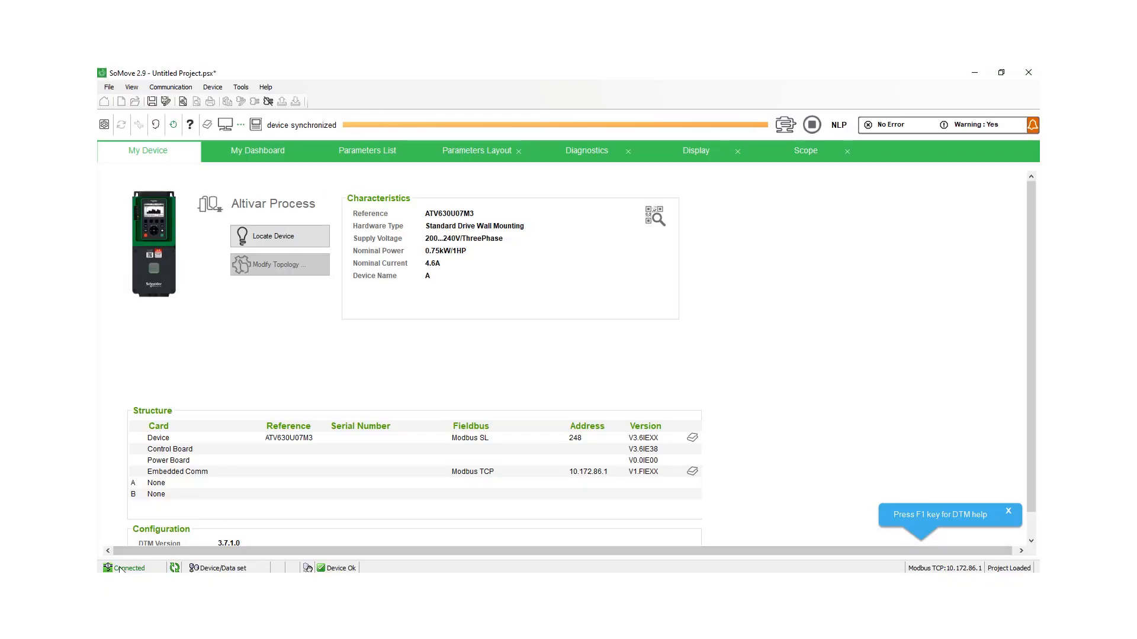
{"action": "mouse_move", "coordinate": [376, 186]}
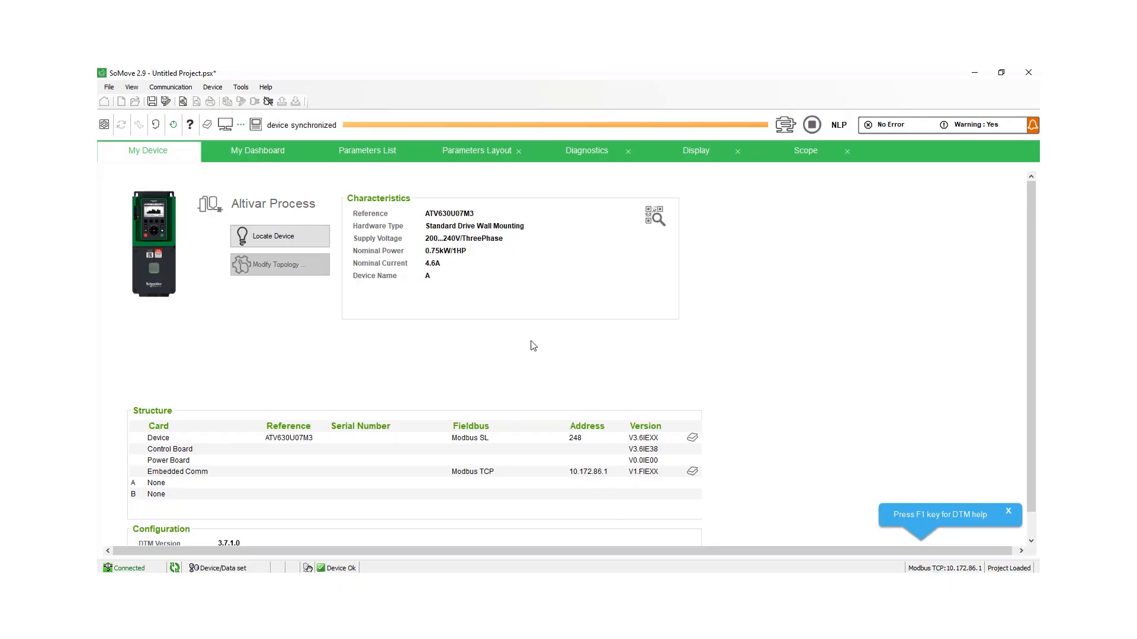
{"action": "mouse_move", "coordinate": [573, 476]}
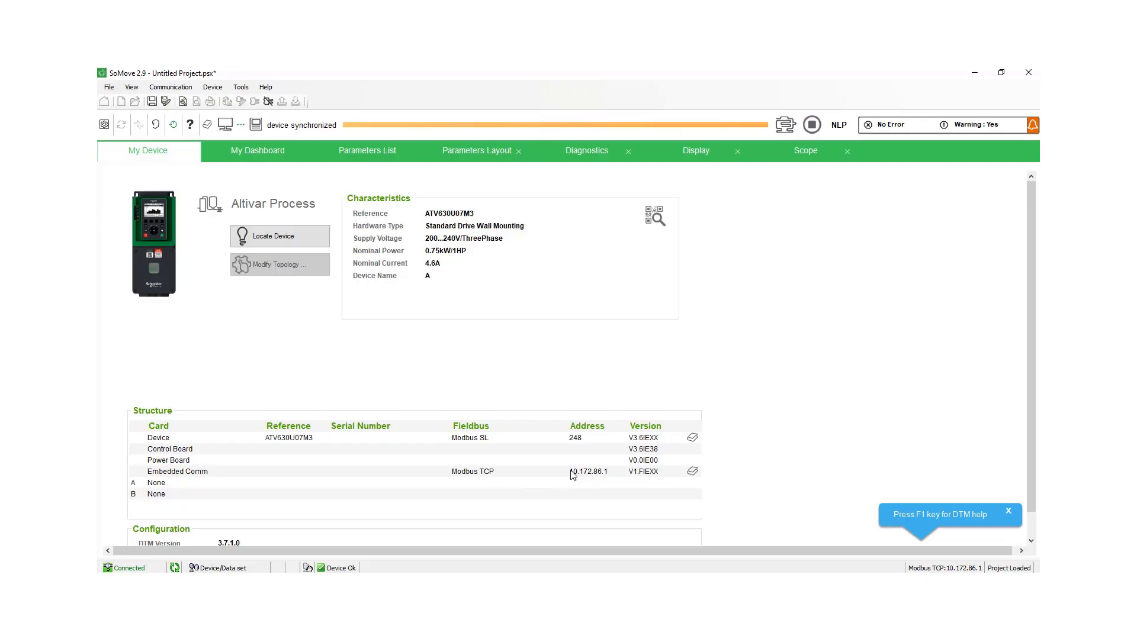
{"action": "mouse_move", "coordinate": [600, 473]}
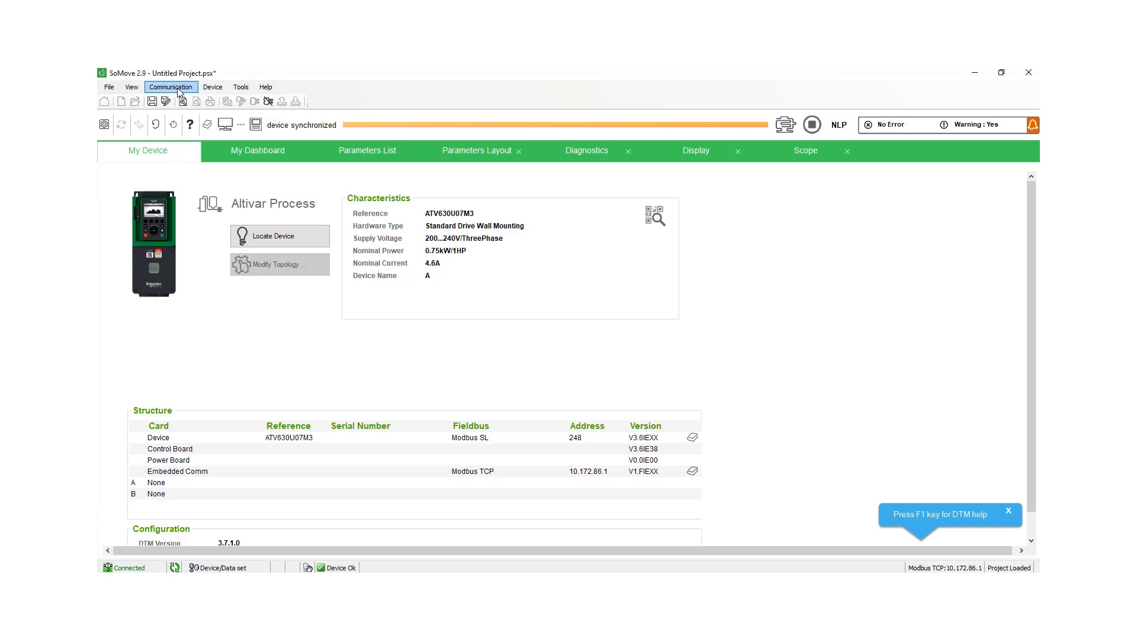
Disconnect from the ATV630 drive via the Communication menu so the project goes offline
{"action": "left_click", "coordinate": [171, 86]}
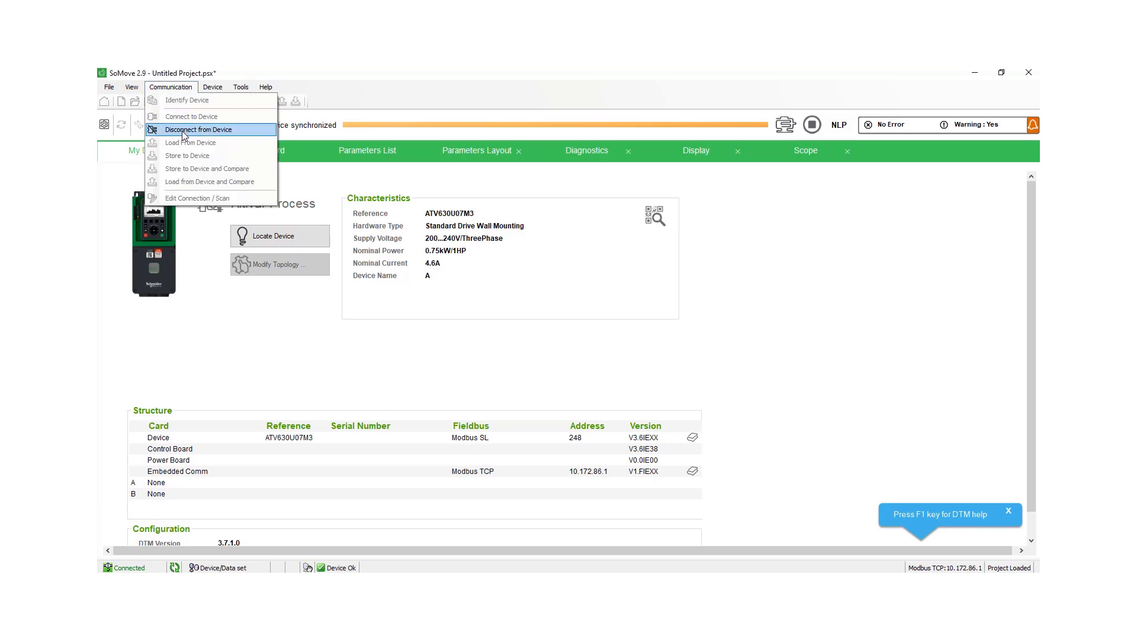
{"action": "mouse_move", "coordinate": [208, 130]}
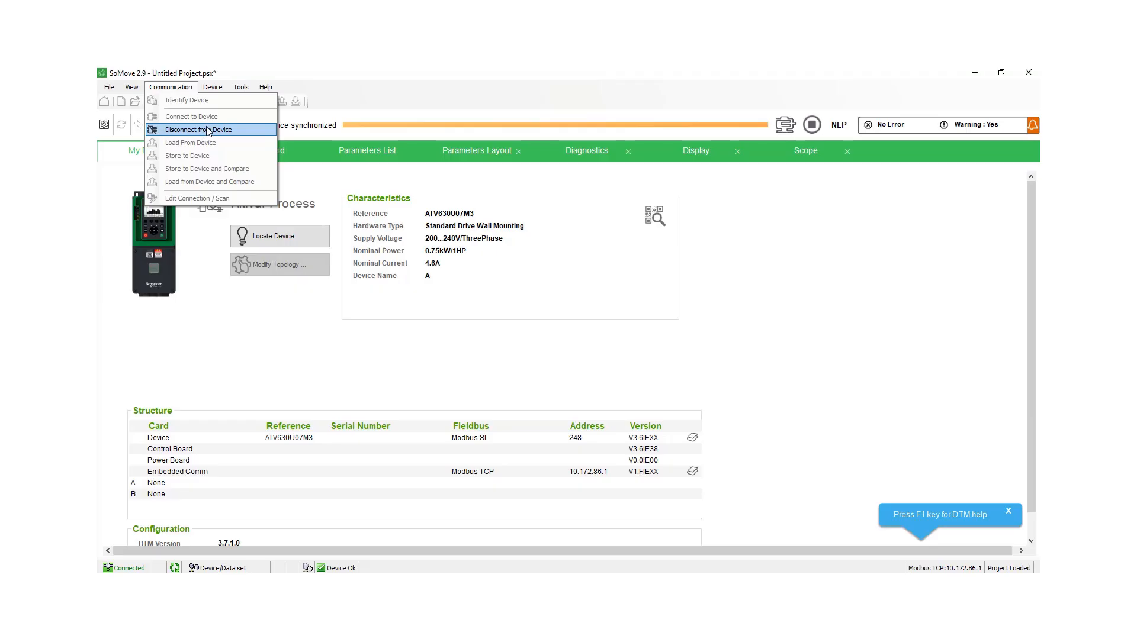
{"action": "left_click", "coordinate": [197, 129]}
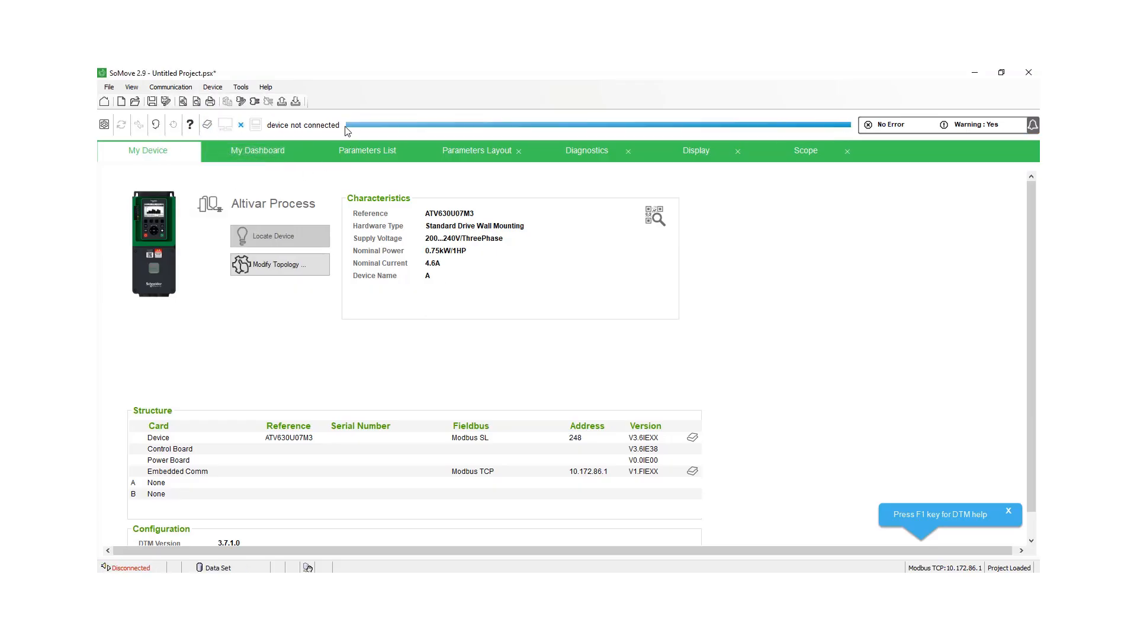
{"action": "mouse_move", "coordinate": [264, 360]}
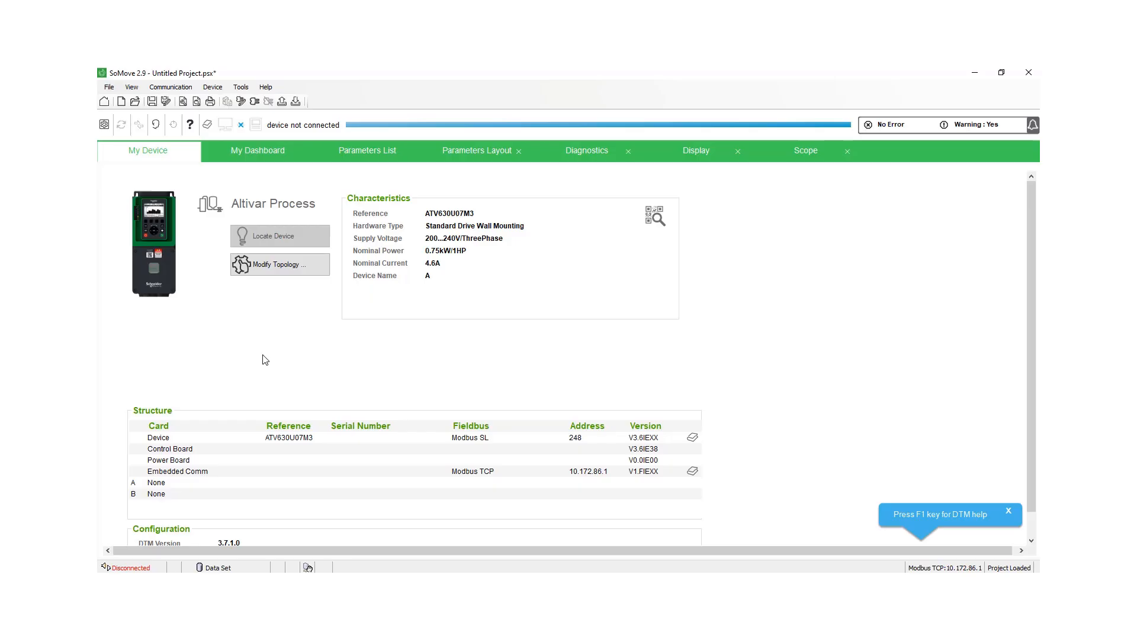
{"action": "mouse_move", "coordinate": [260, 481]}
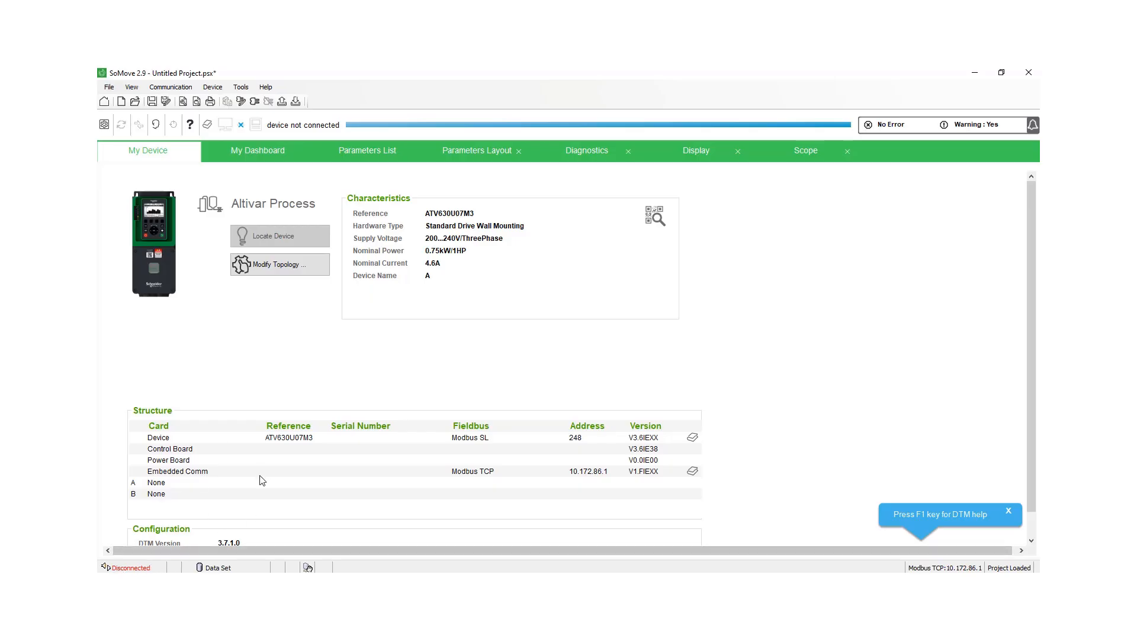
{"action": "left_click", "coordinate": [171, 86]}
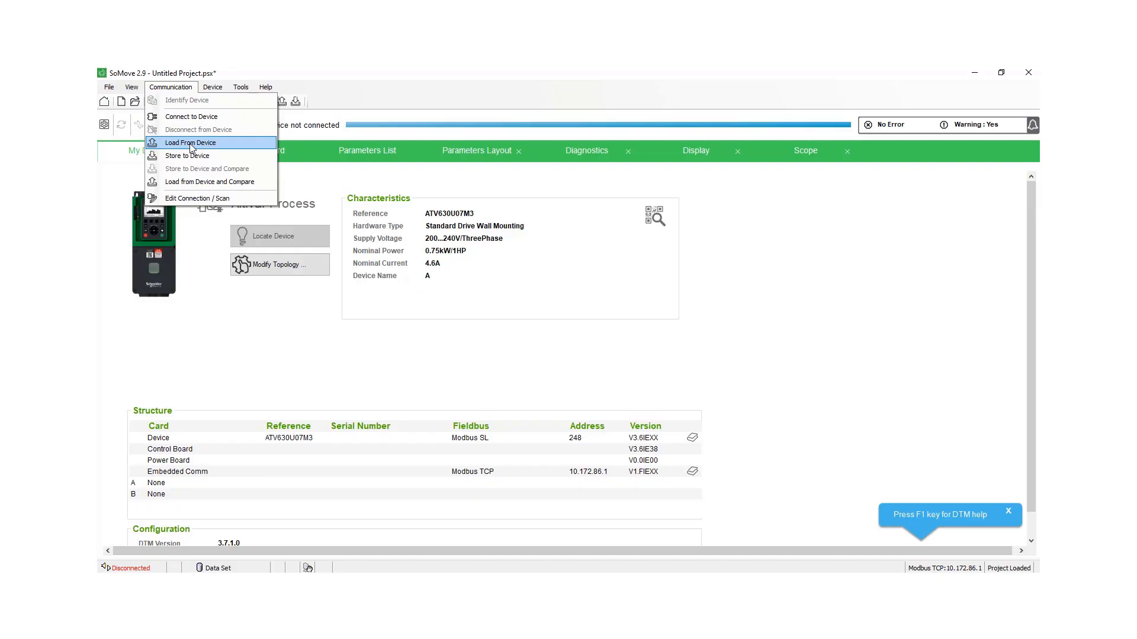
Store the project configuration to the ATV630U07M3 drive and acknowledge the success message
{"action": "left_click", "coordinate": [189, 142]}
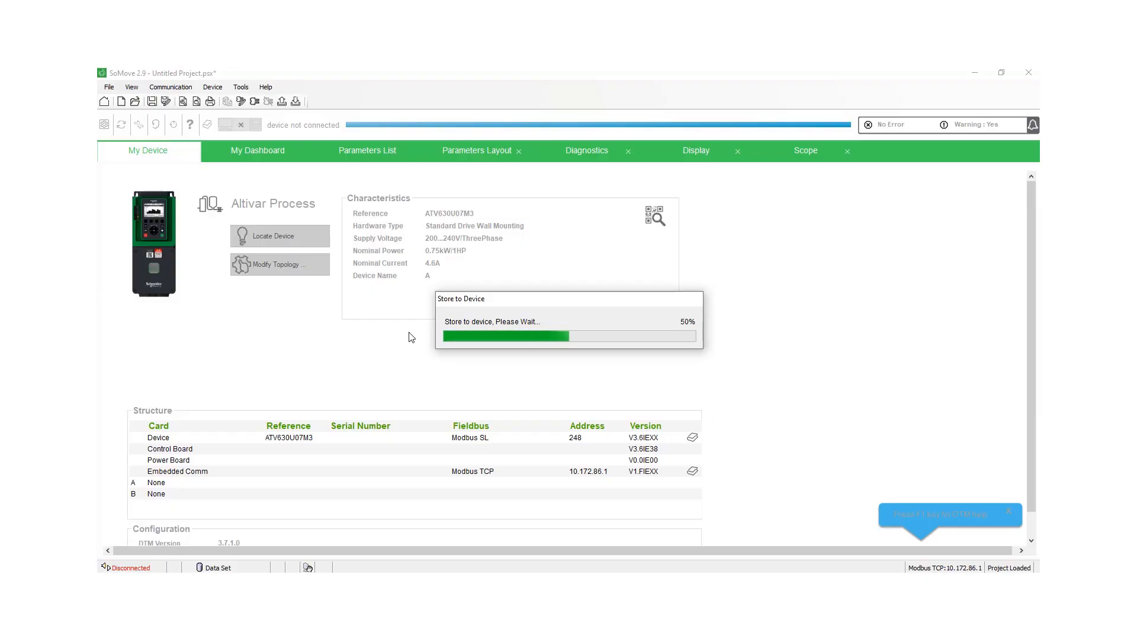
{"action": "mouse_move", "coordinate": [398, 341]}
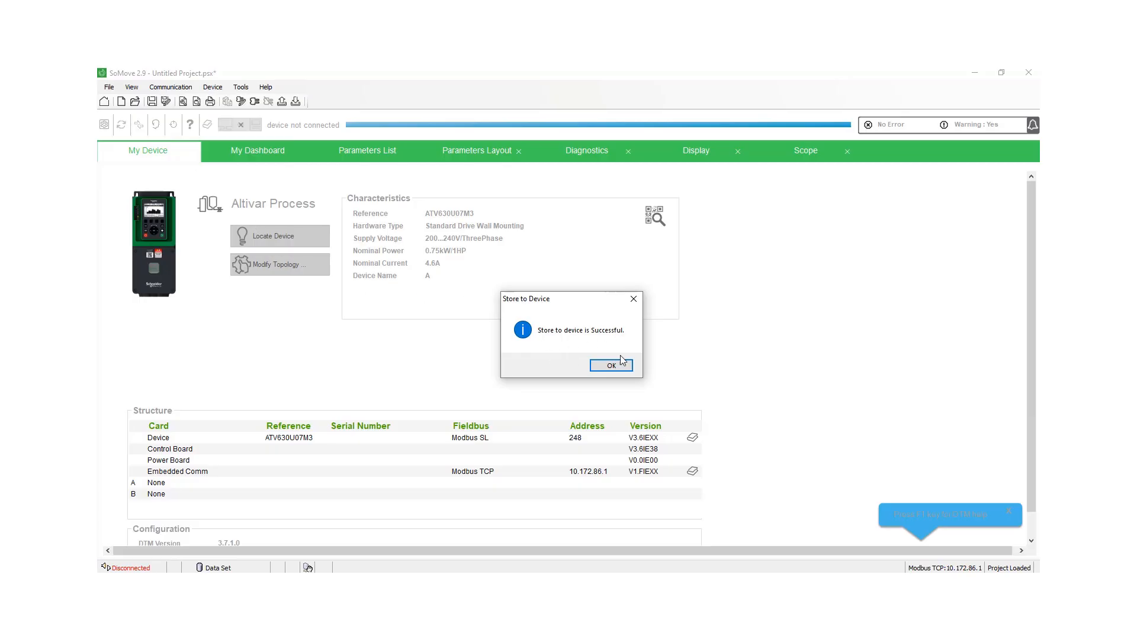
{"action": "left_click", "coordinate": [611, 365]}
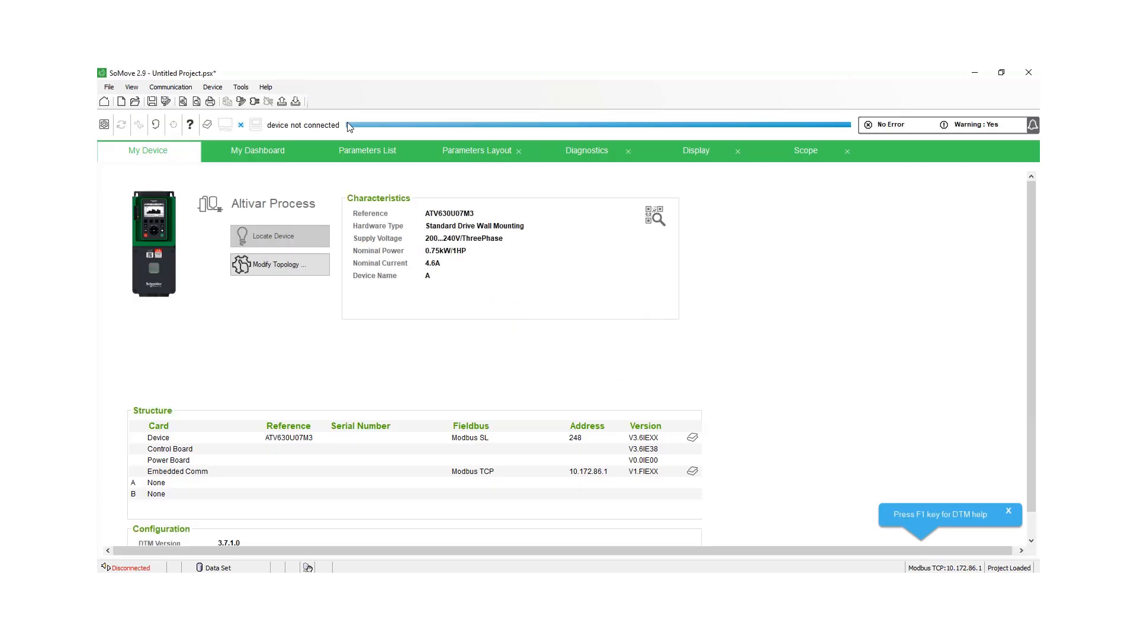
{"action": "mouse_move", "coordinate": [283, 130]}
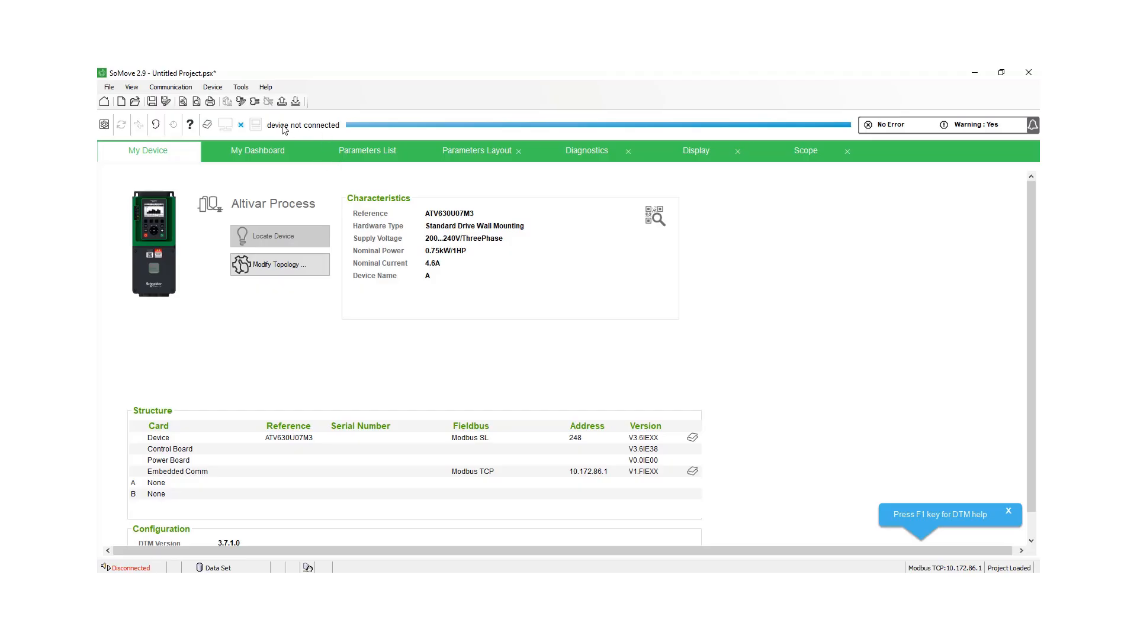
Reconnect to the drive with 'Load from device' so it shows connected and synchronized
{"action": "left_click", "coordinate": [169, 86]}
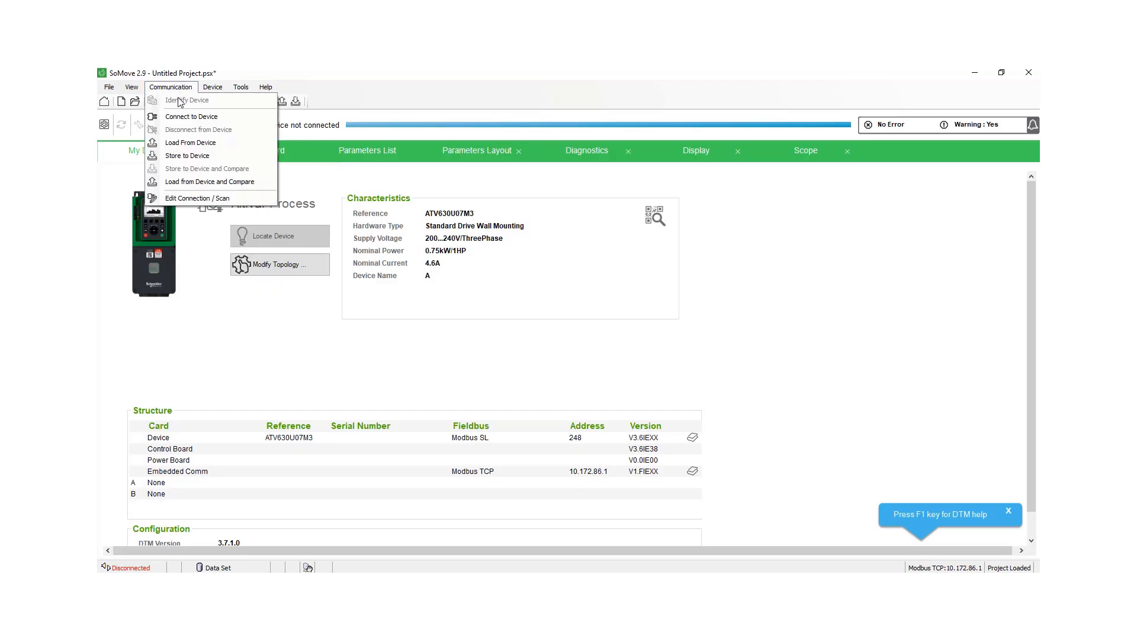
{"action": "left_click", "coordinate": [191, 117]}
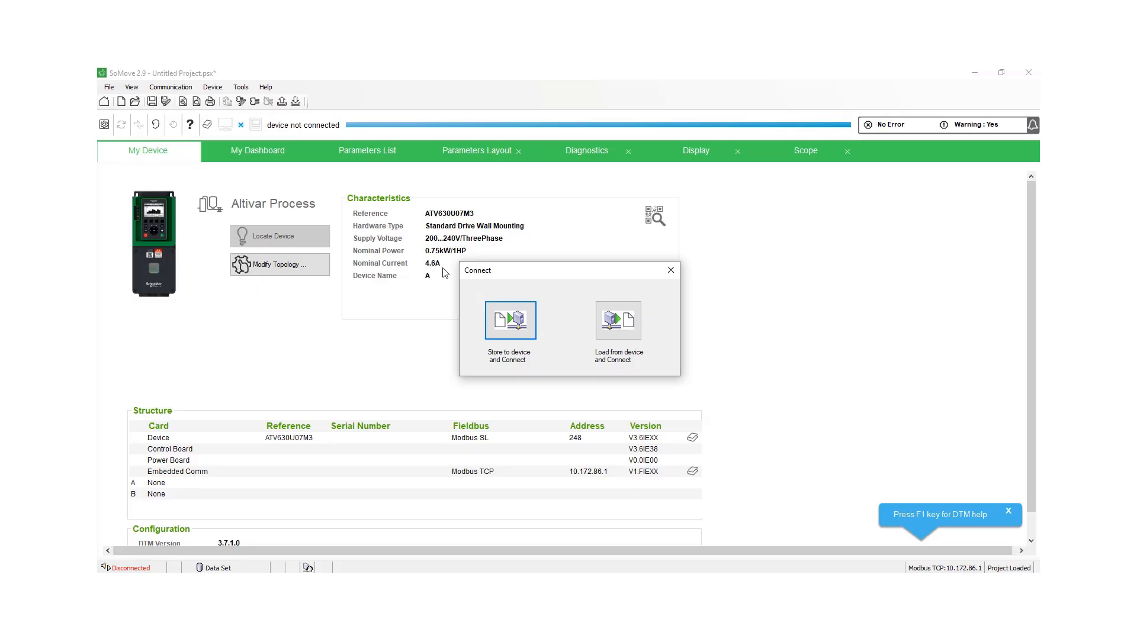
{"action": "mouse_move", "coordinate": [618, 321]}
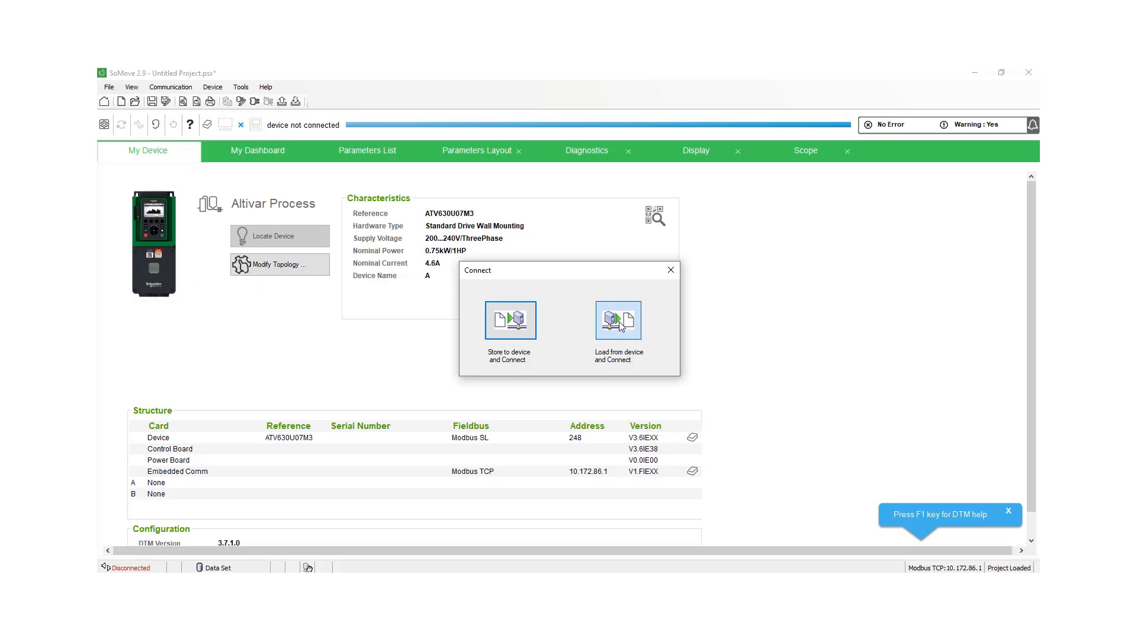
{"action": "left_click", "coordinate": [618, 321]}
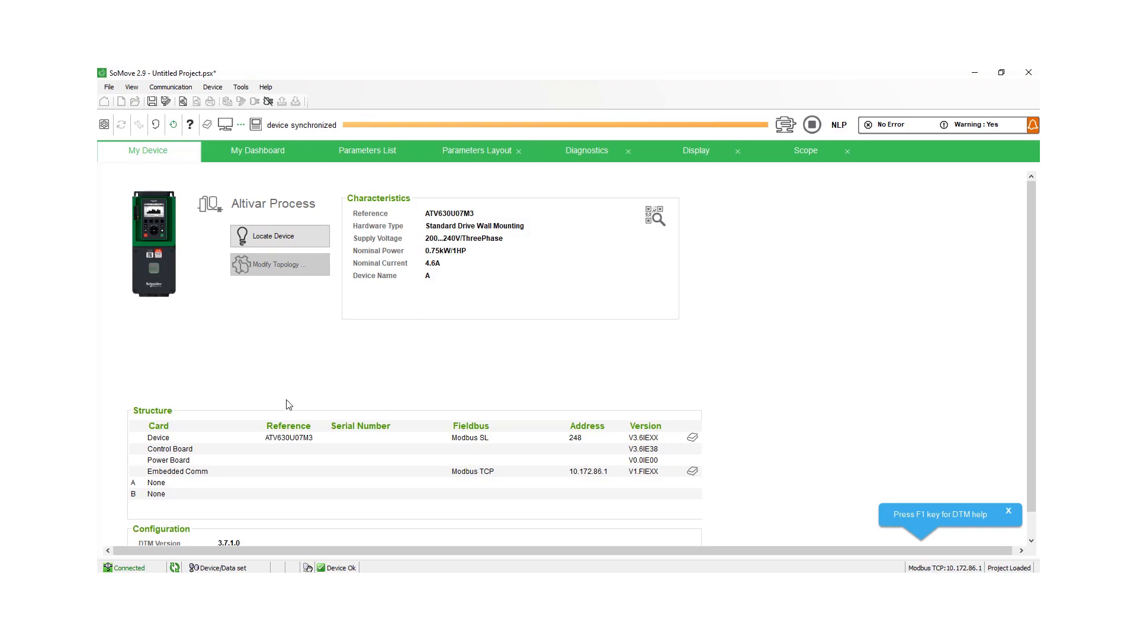
{"action": "mouse_move", "coordinate": [253, 386]}
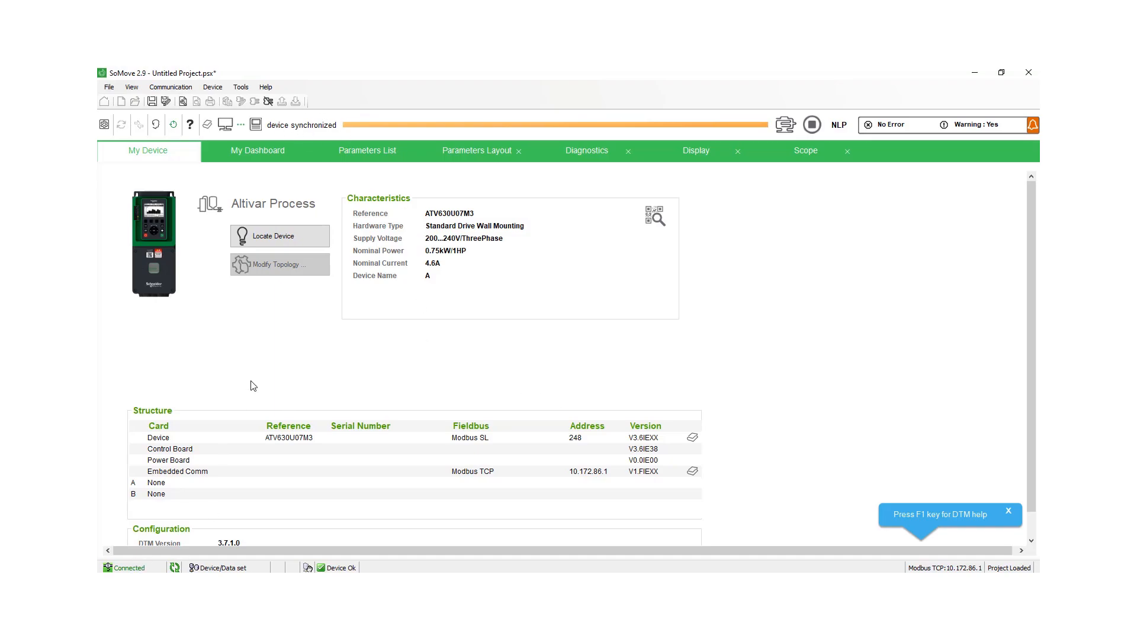